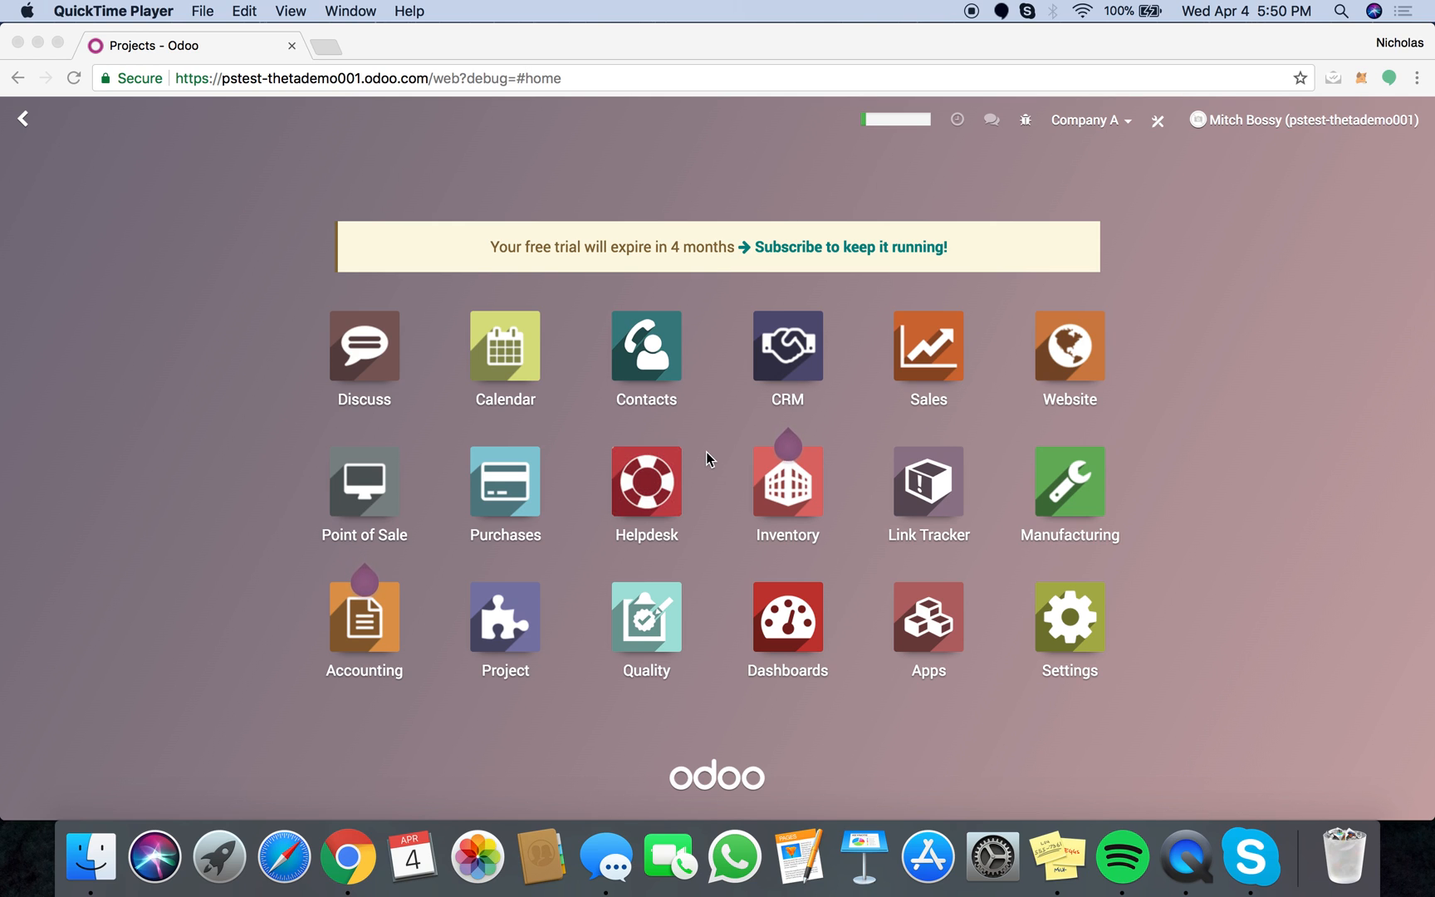
mouse_move(610, 379)
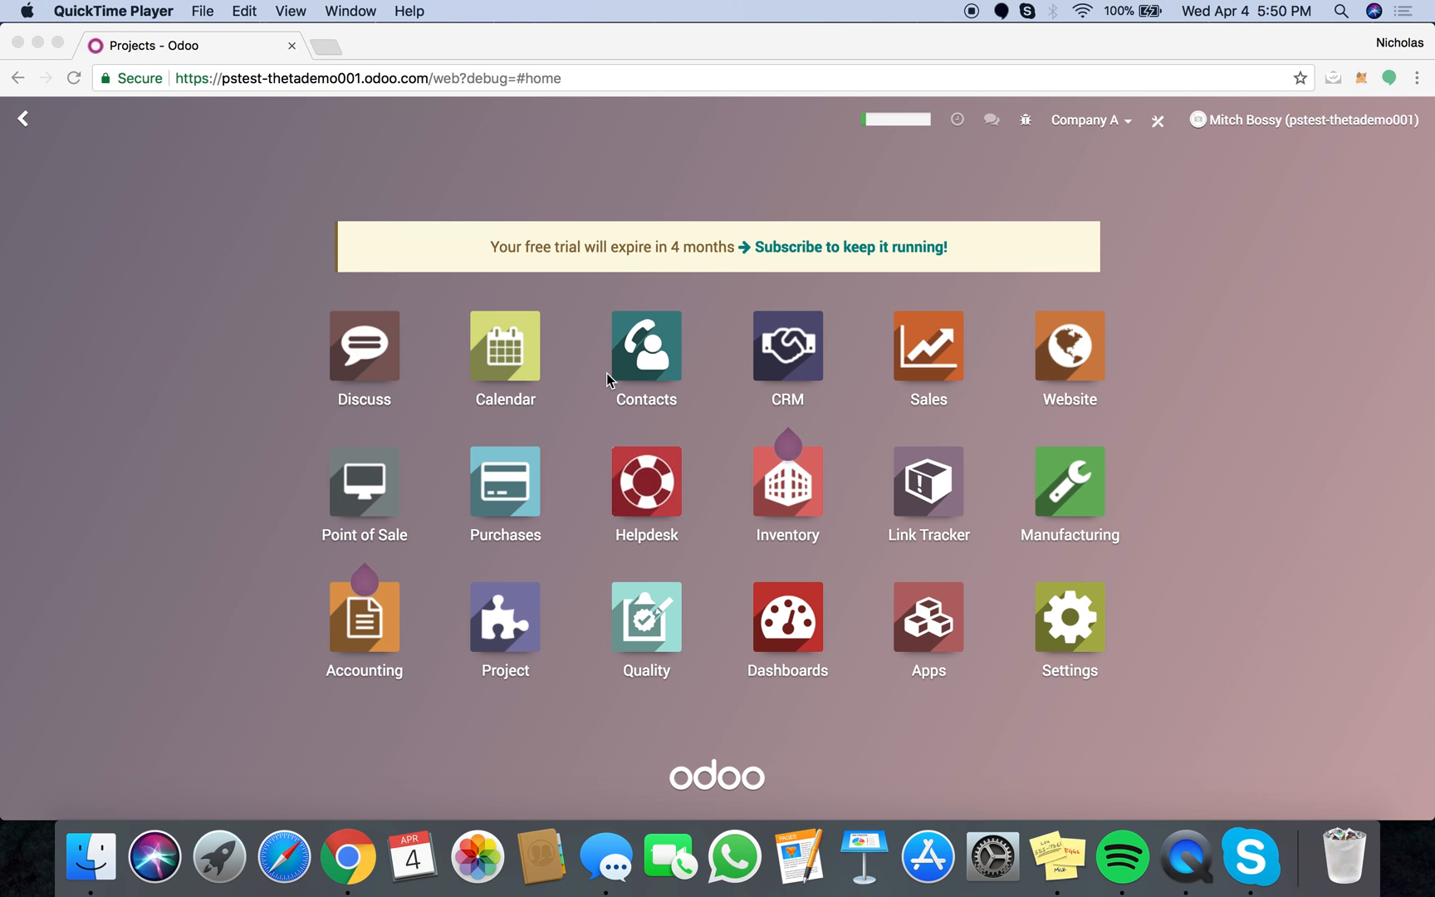
Search 'p' on the home screen and launch the Project app.
text(p)
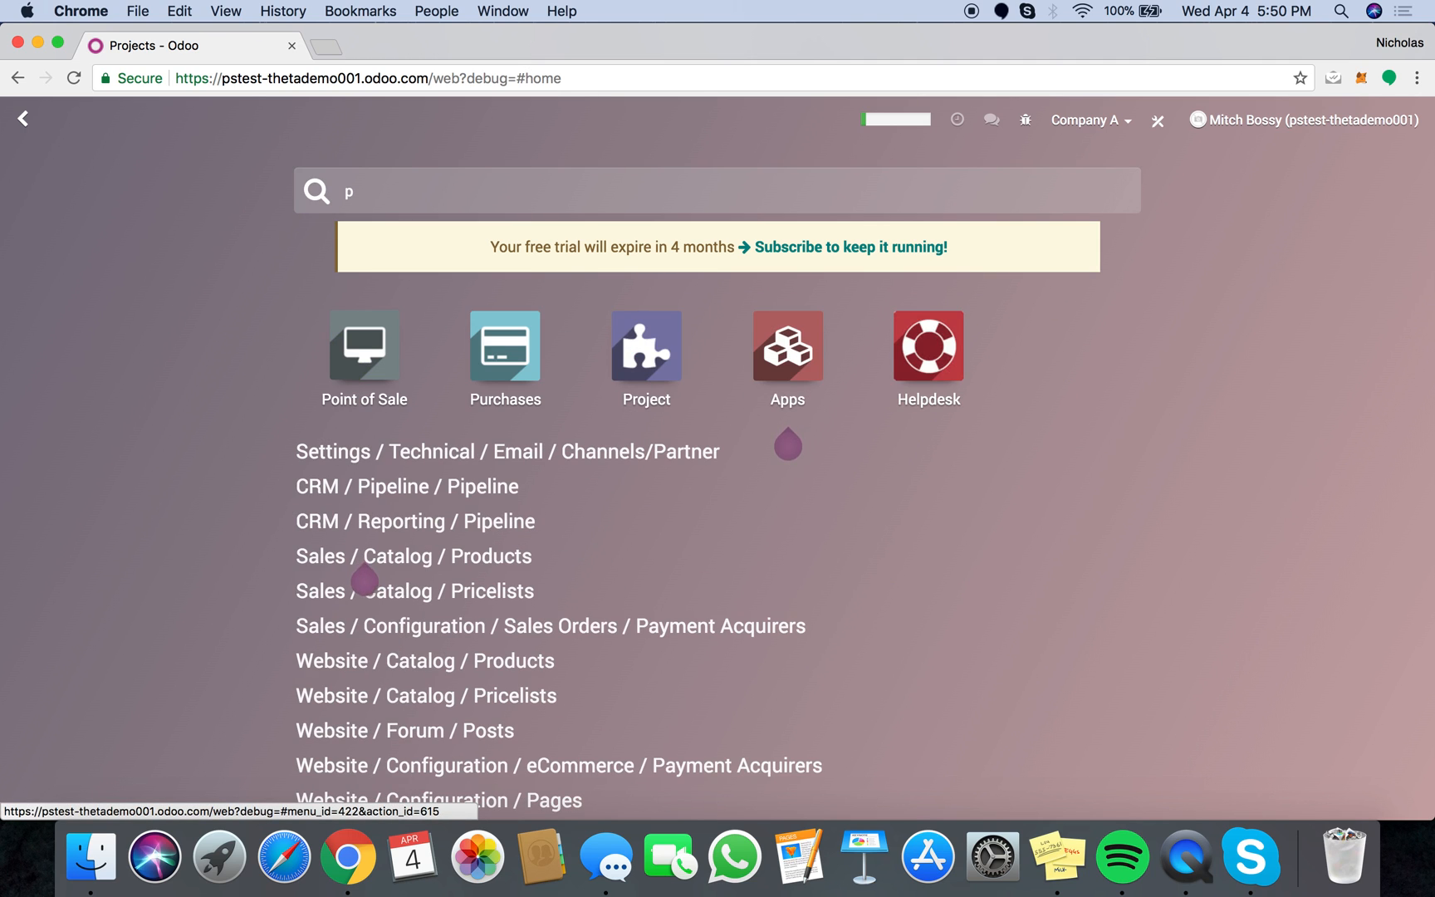
click(645, 344)
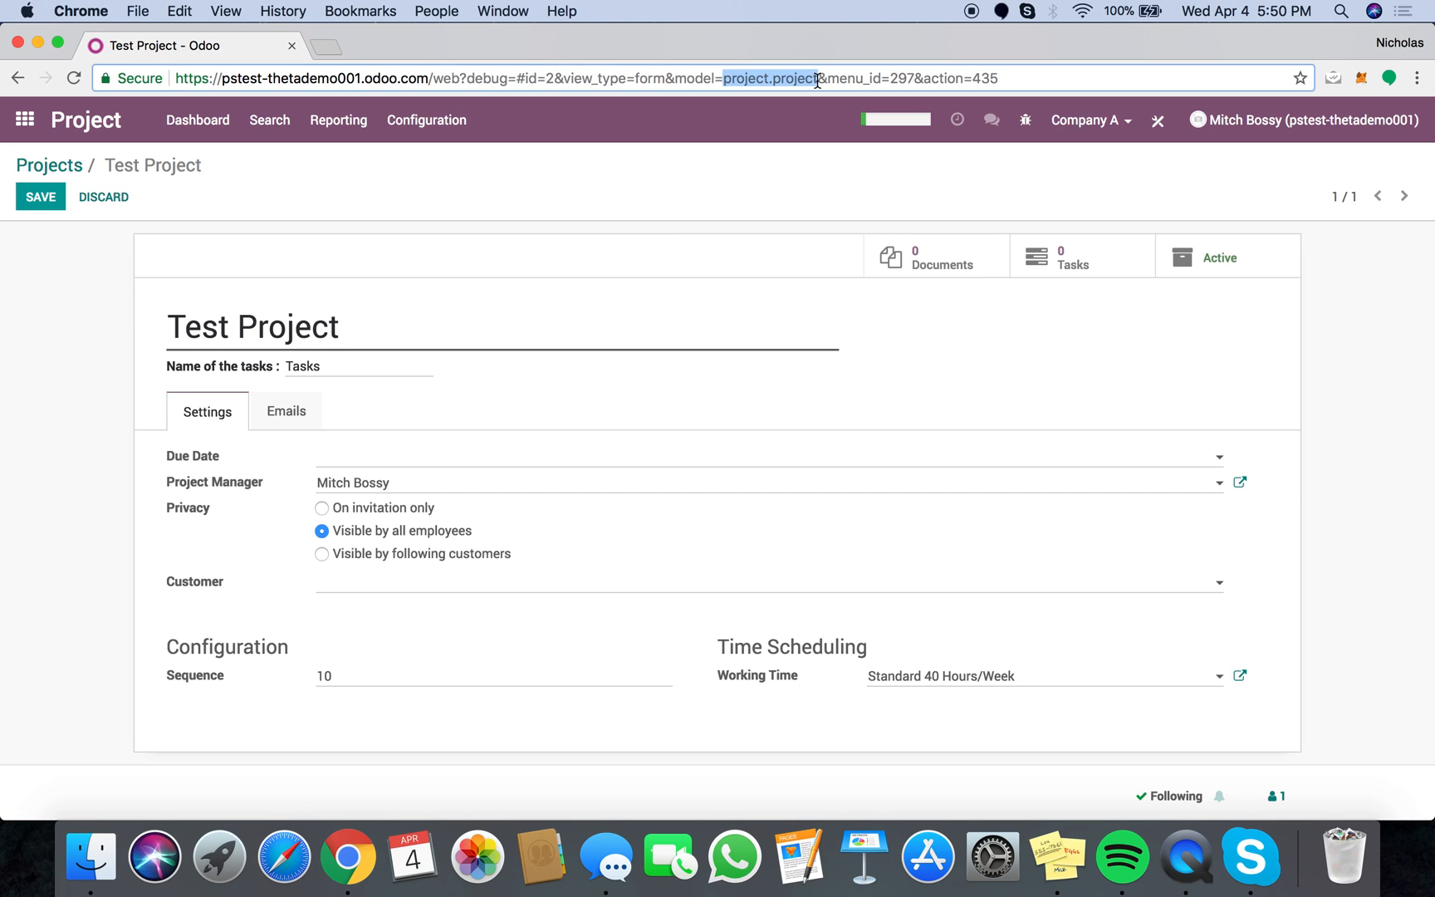
mouse_move(197, 467)
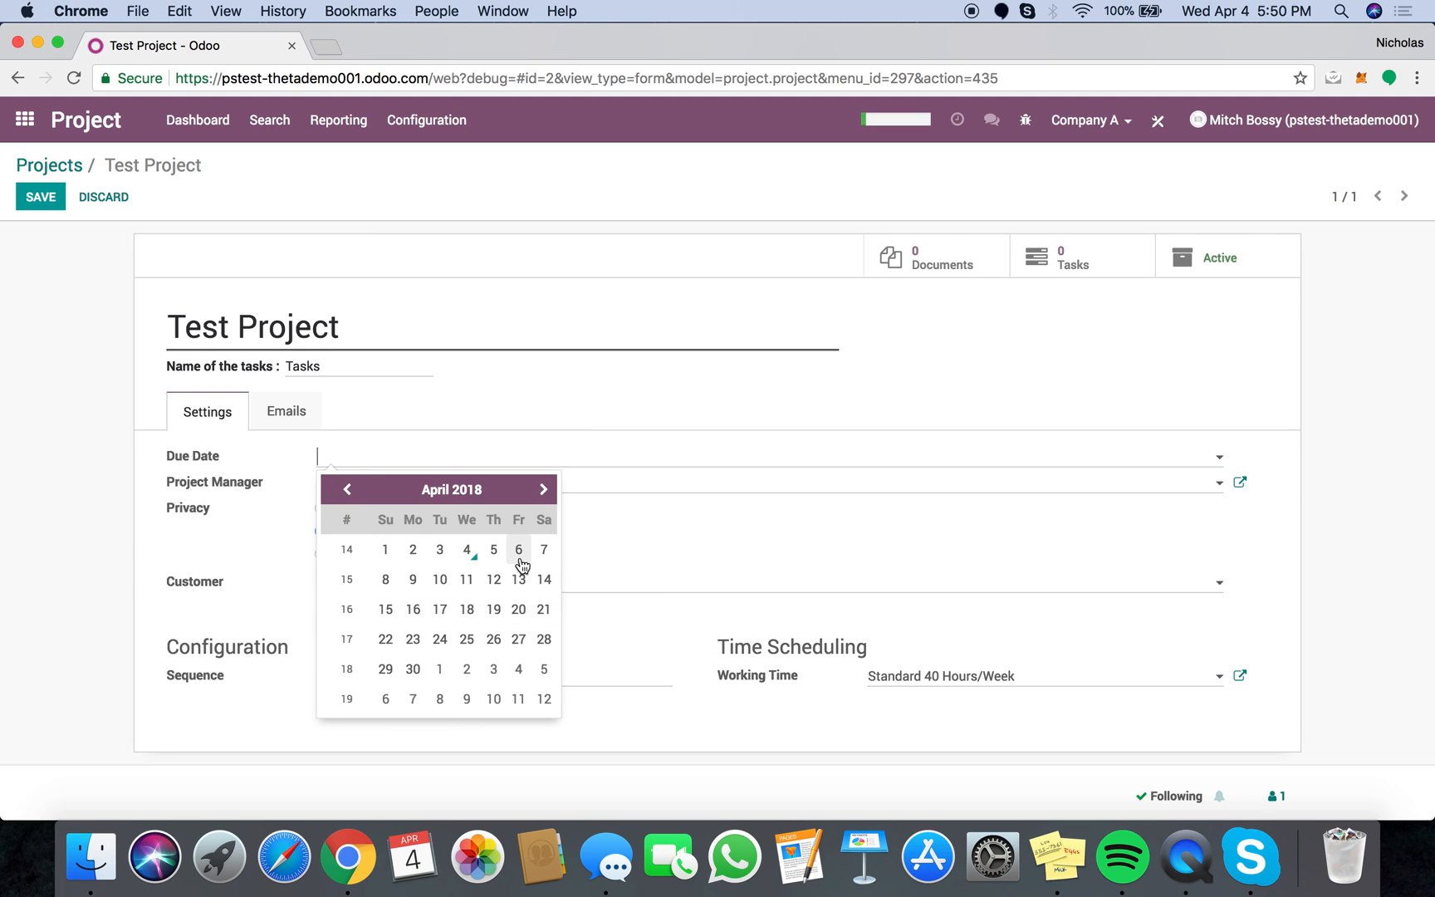
Set Test Project's due date to April 6, 2018, then return to the projects overview.
click(518, 549)
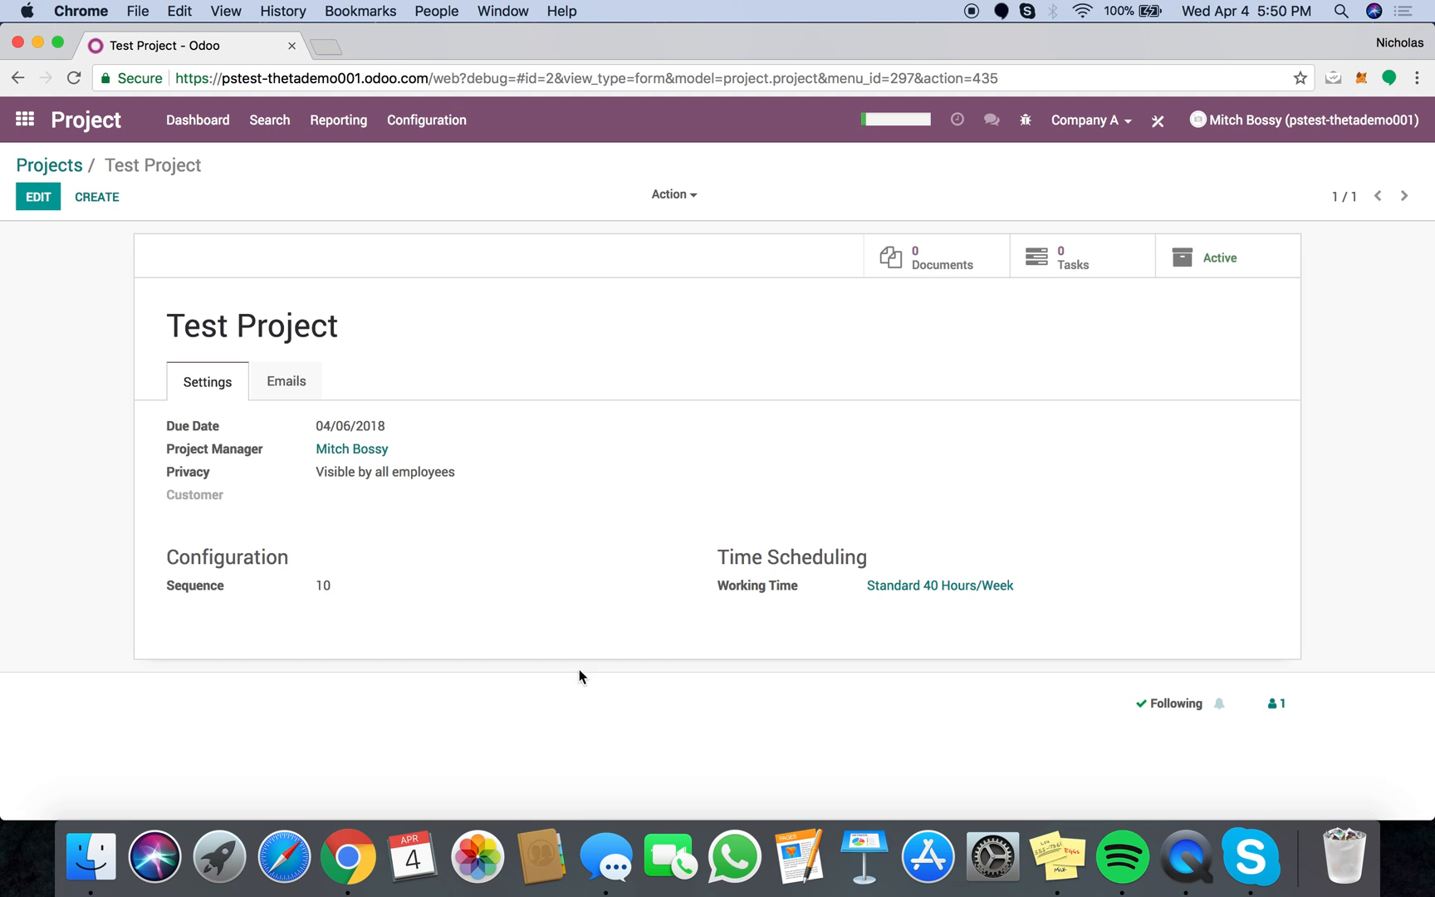
click(50, 165)
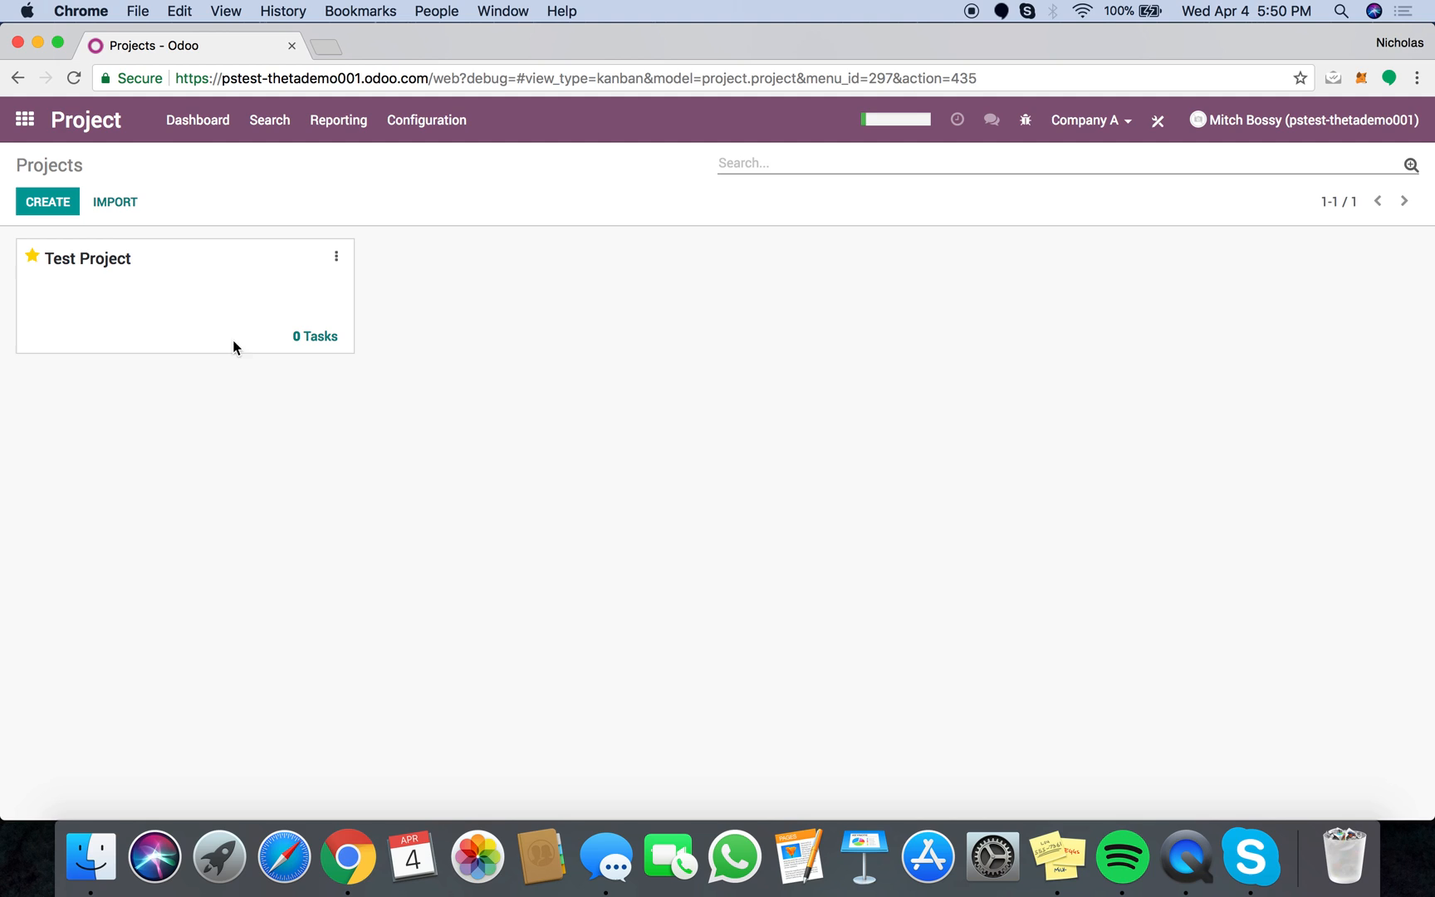
mouse_move(187, 340)
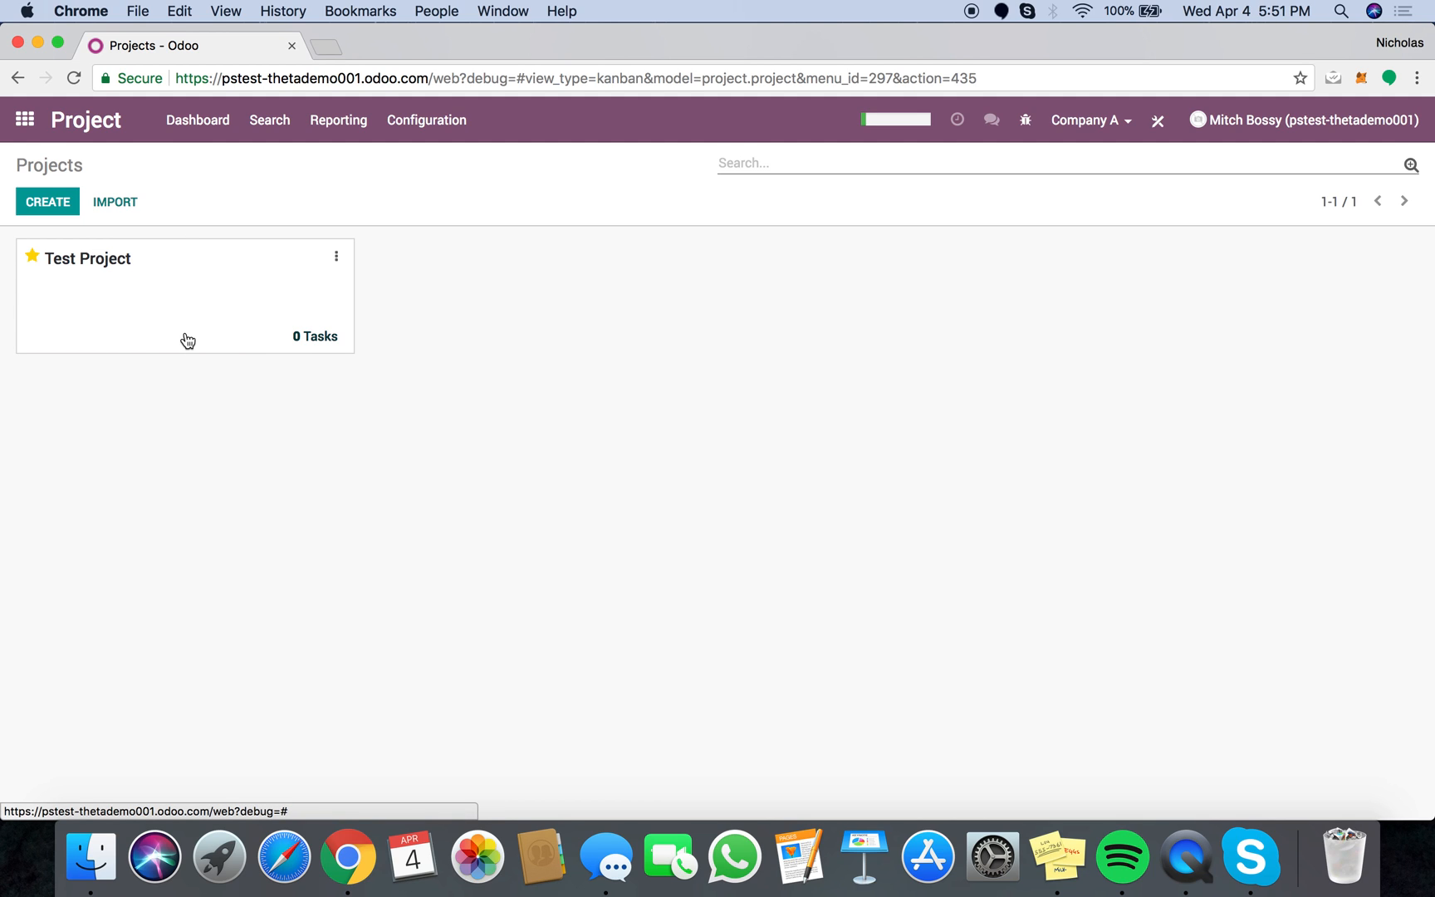
mouse_move(143, 263)
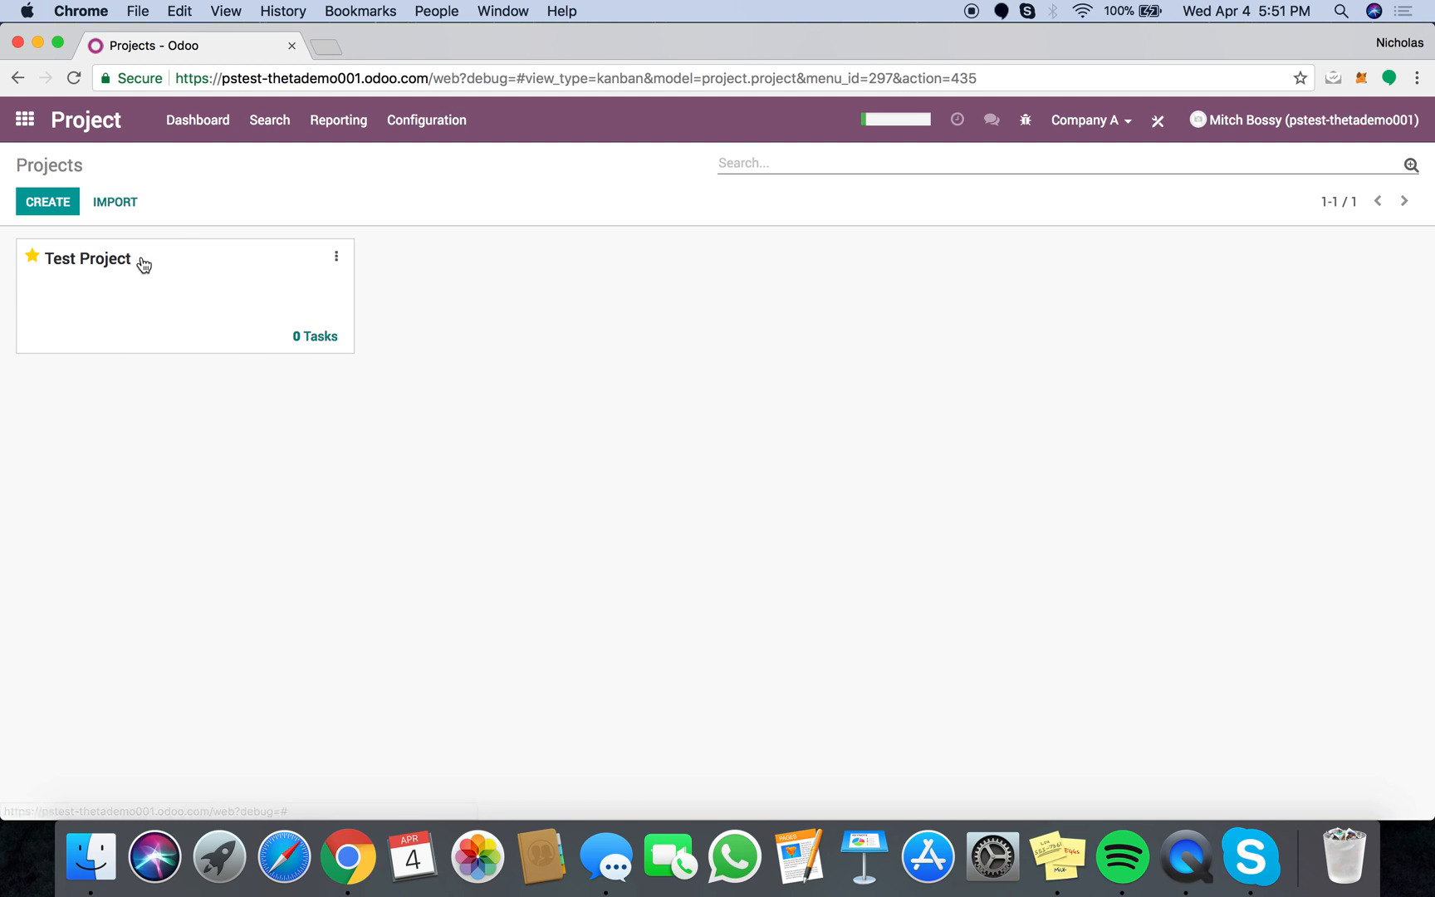
mouse_move(131, 279)
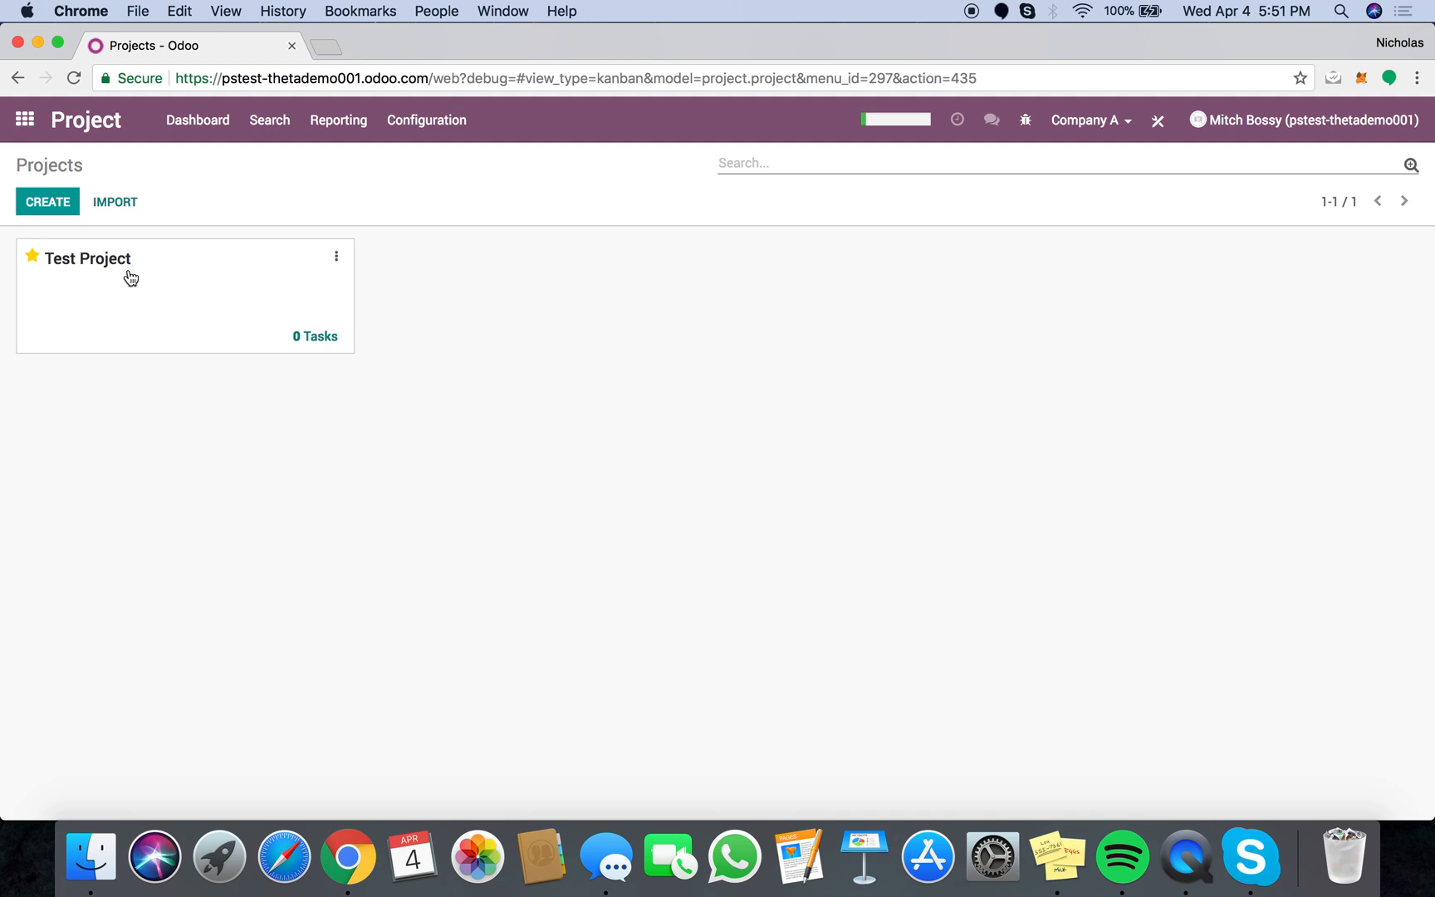
Toggle Studio on to edit the projects kanban view.
click(1155, 119)
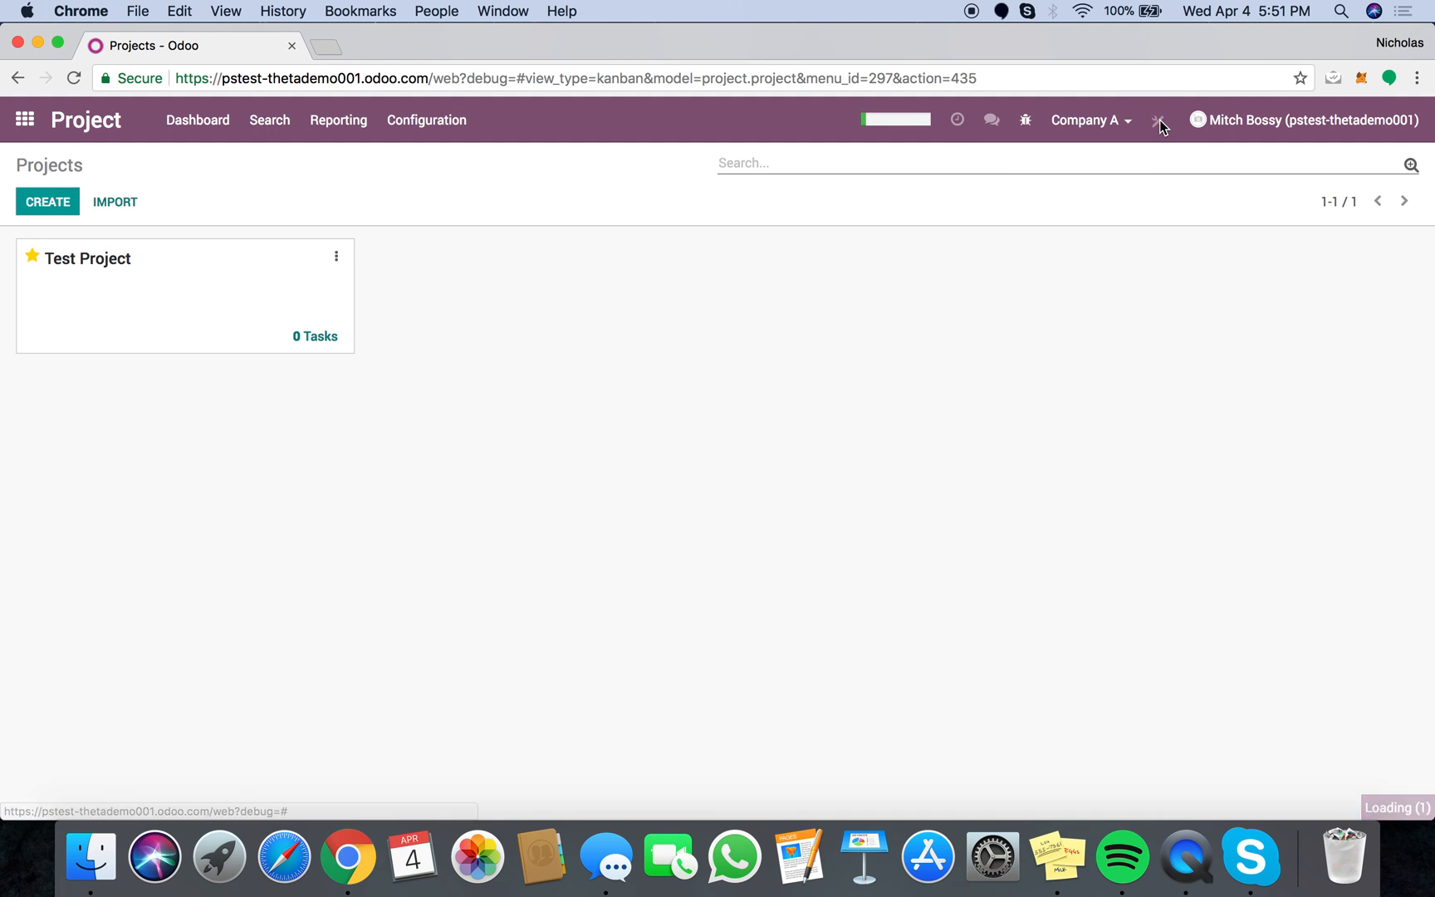
click(1158, 119)
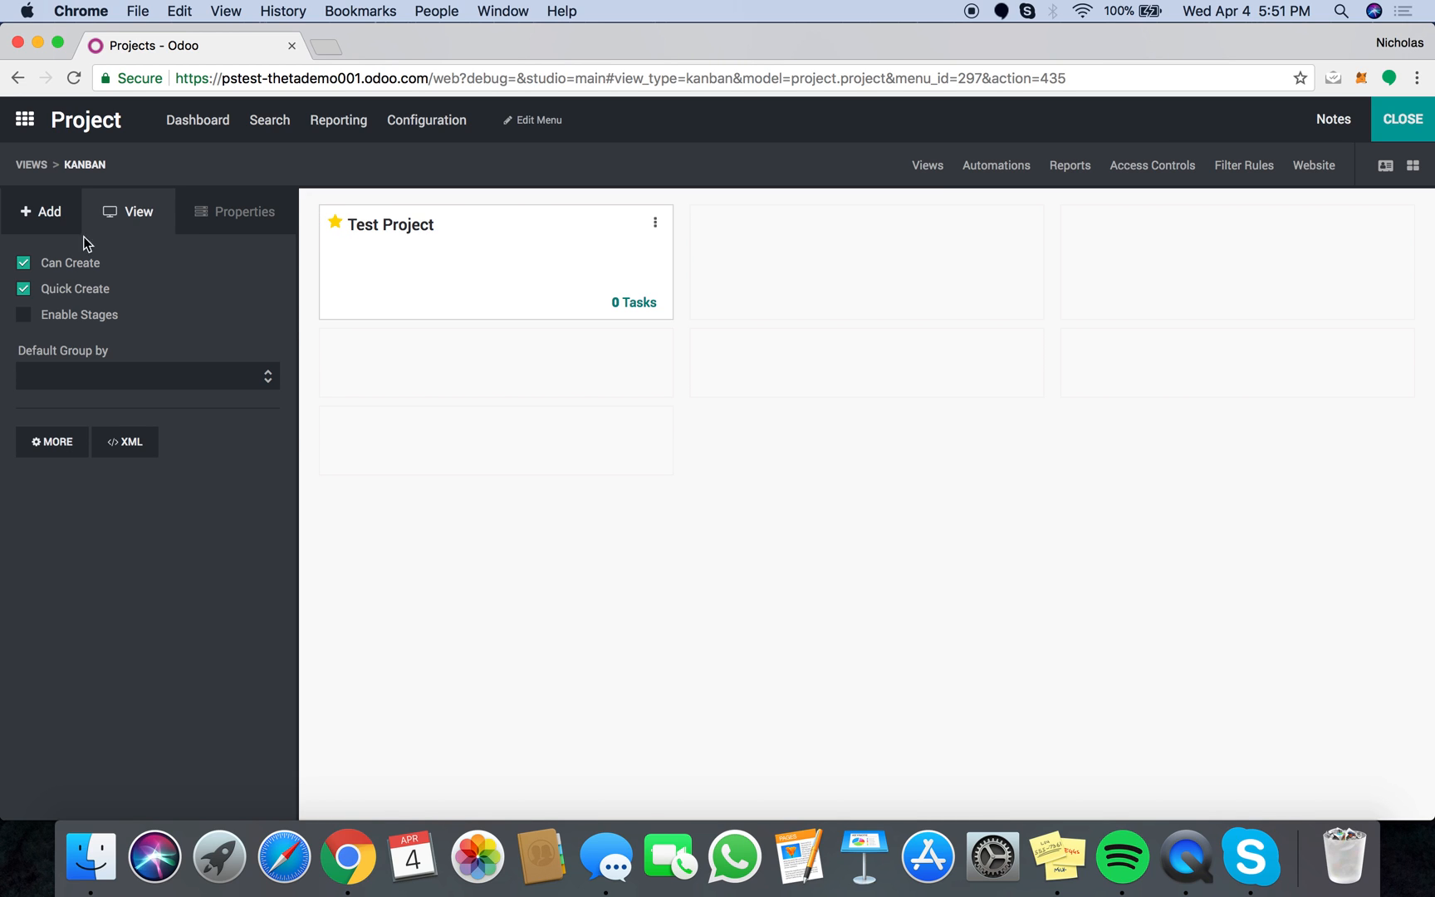
Add the Due Date field to the Test Project kanban card and close Studio.
click(41, 211)
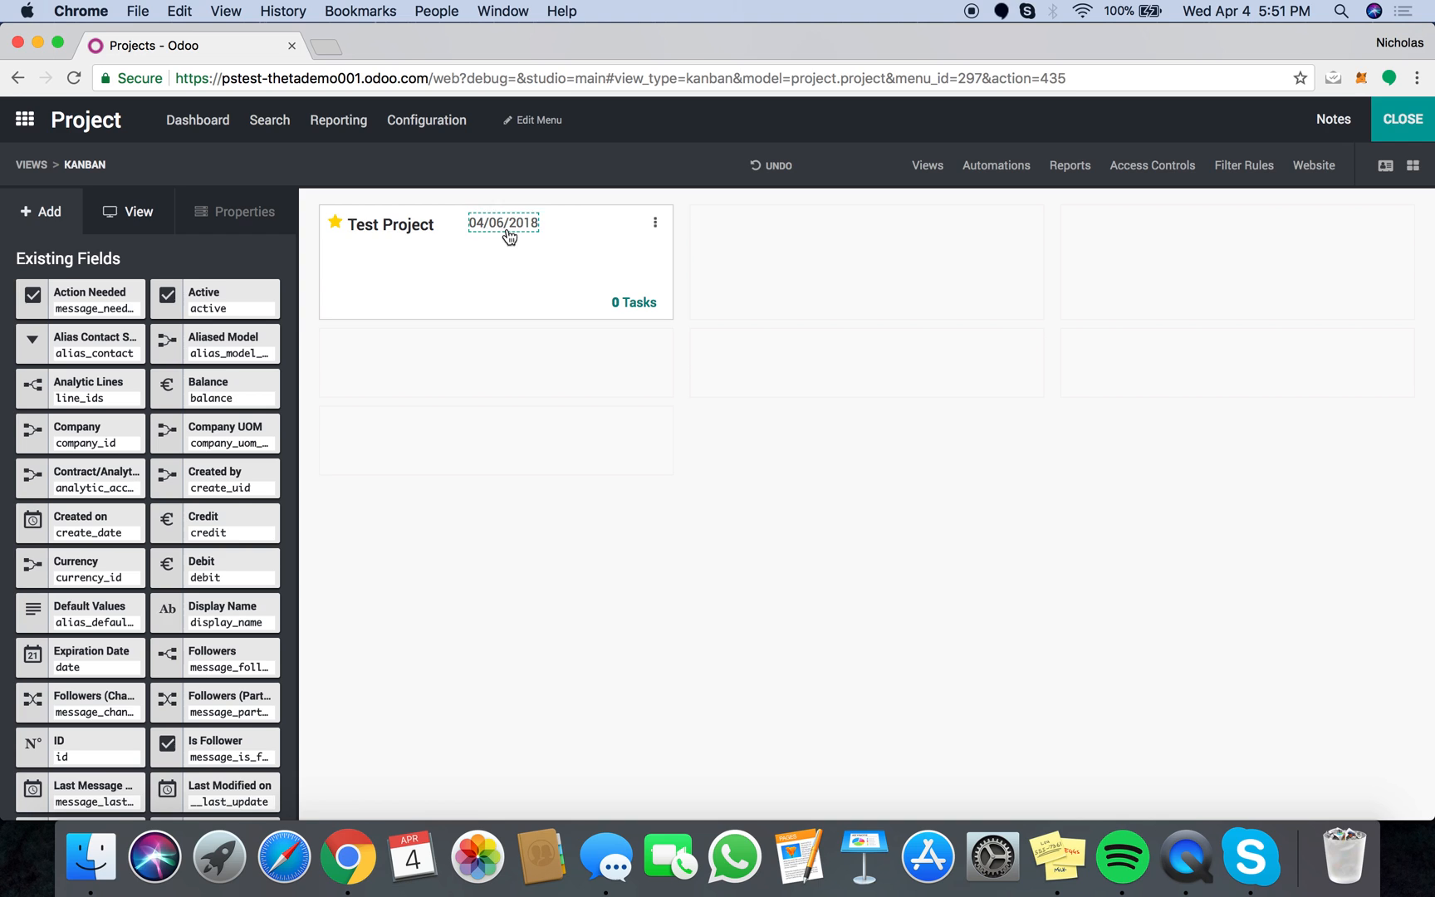
click(1401, 119)
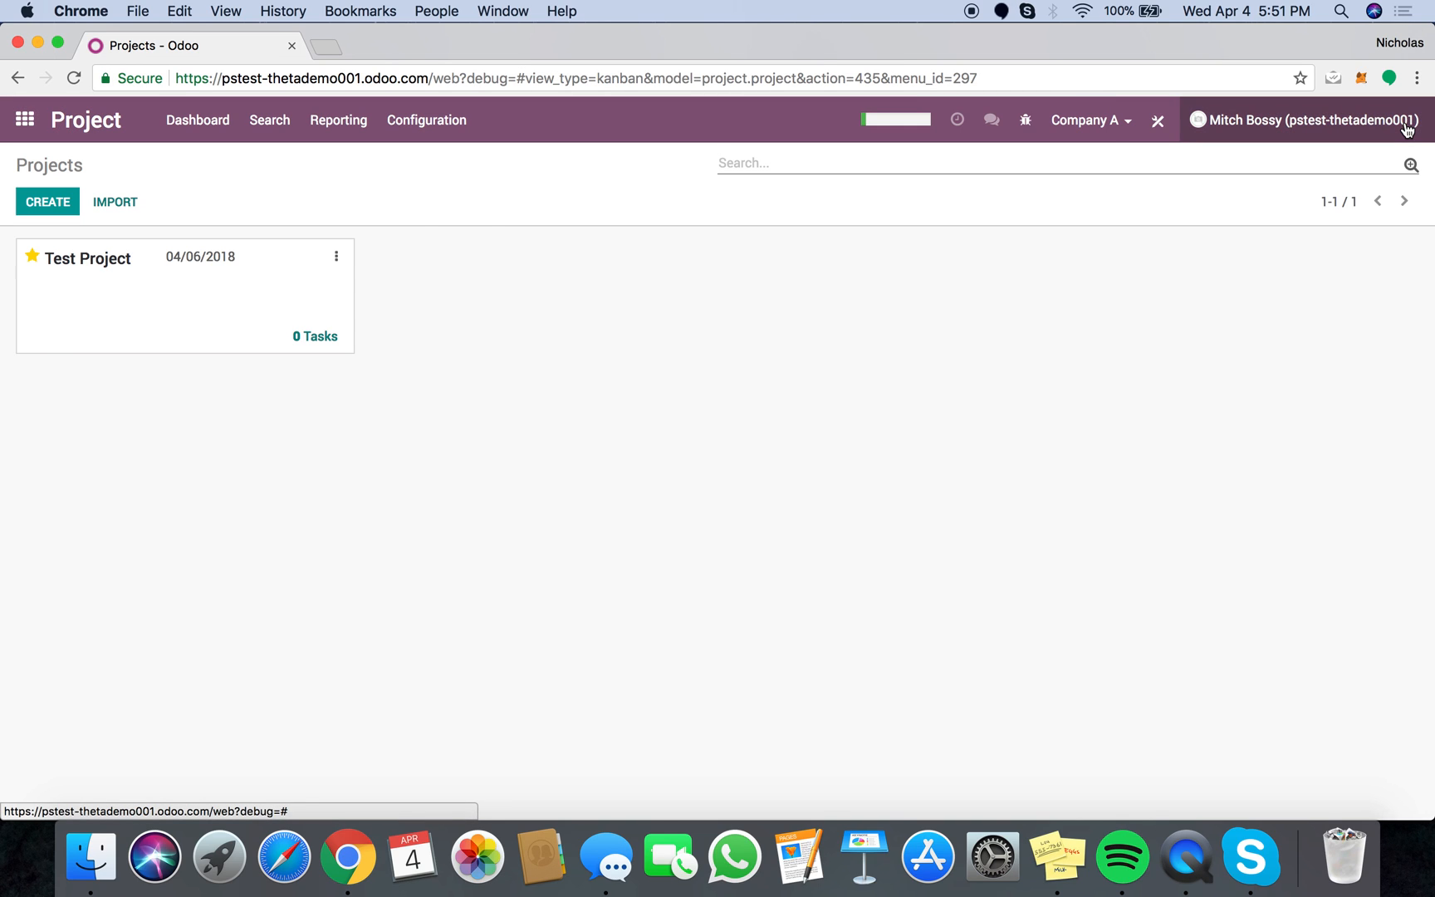
mouse_move(242, 269)
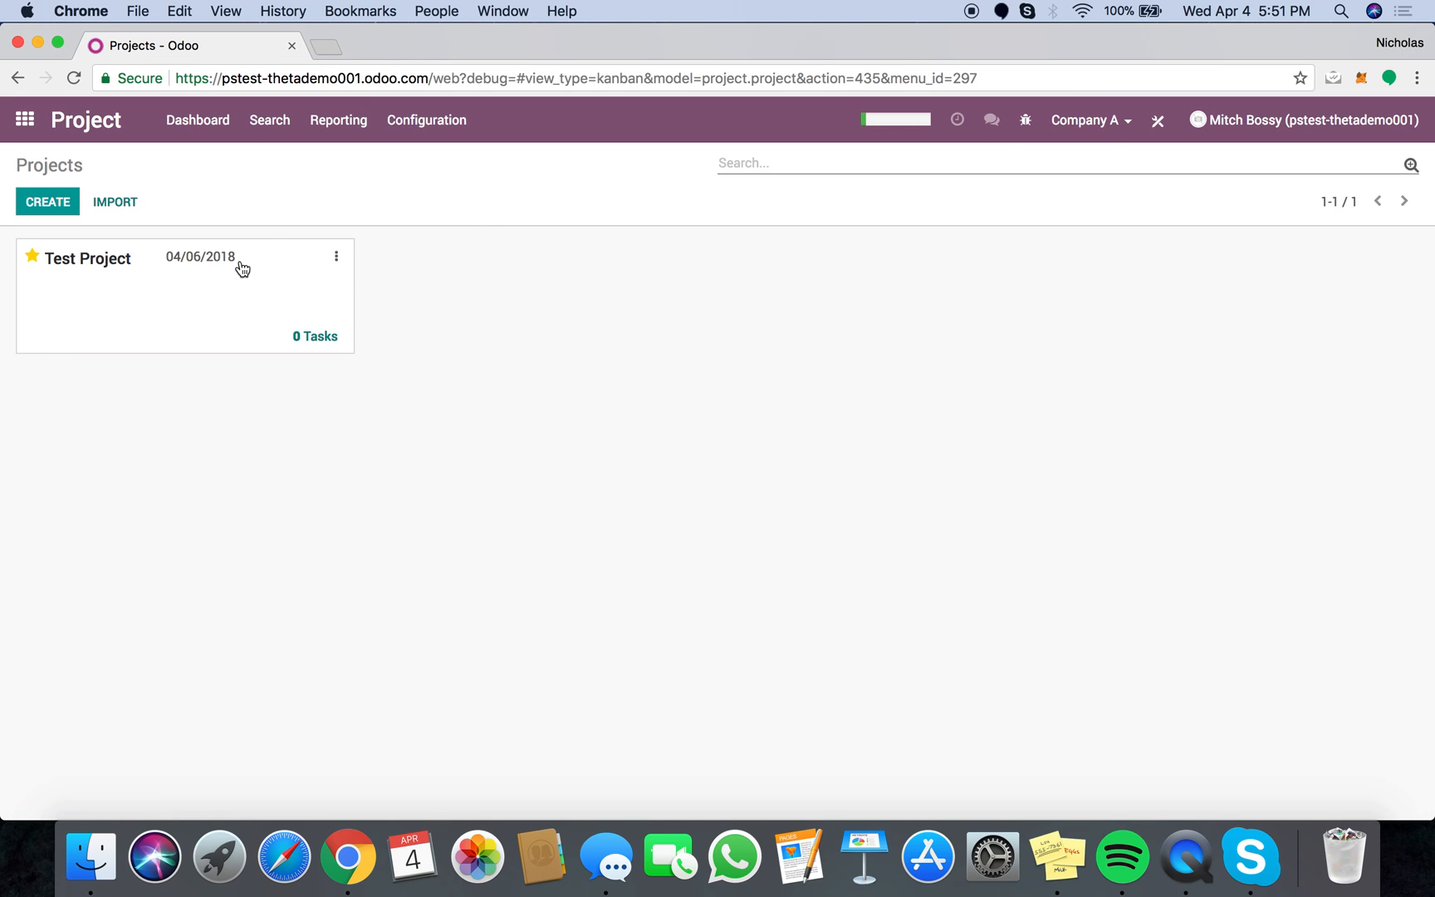
mouse_move(189, 269)
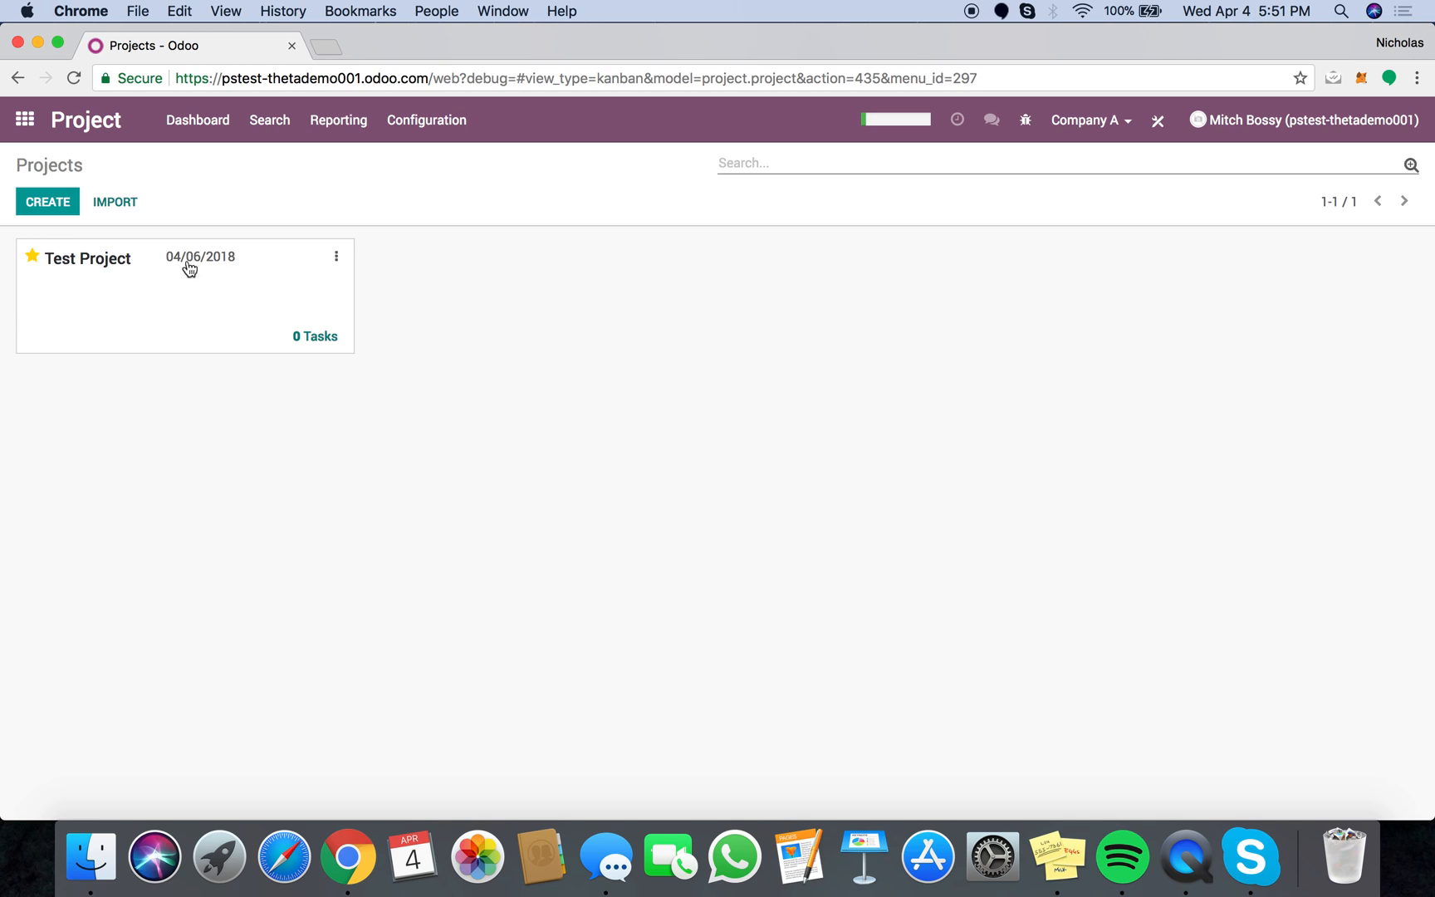
mouse_move(284, 279)
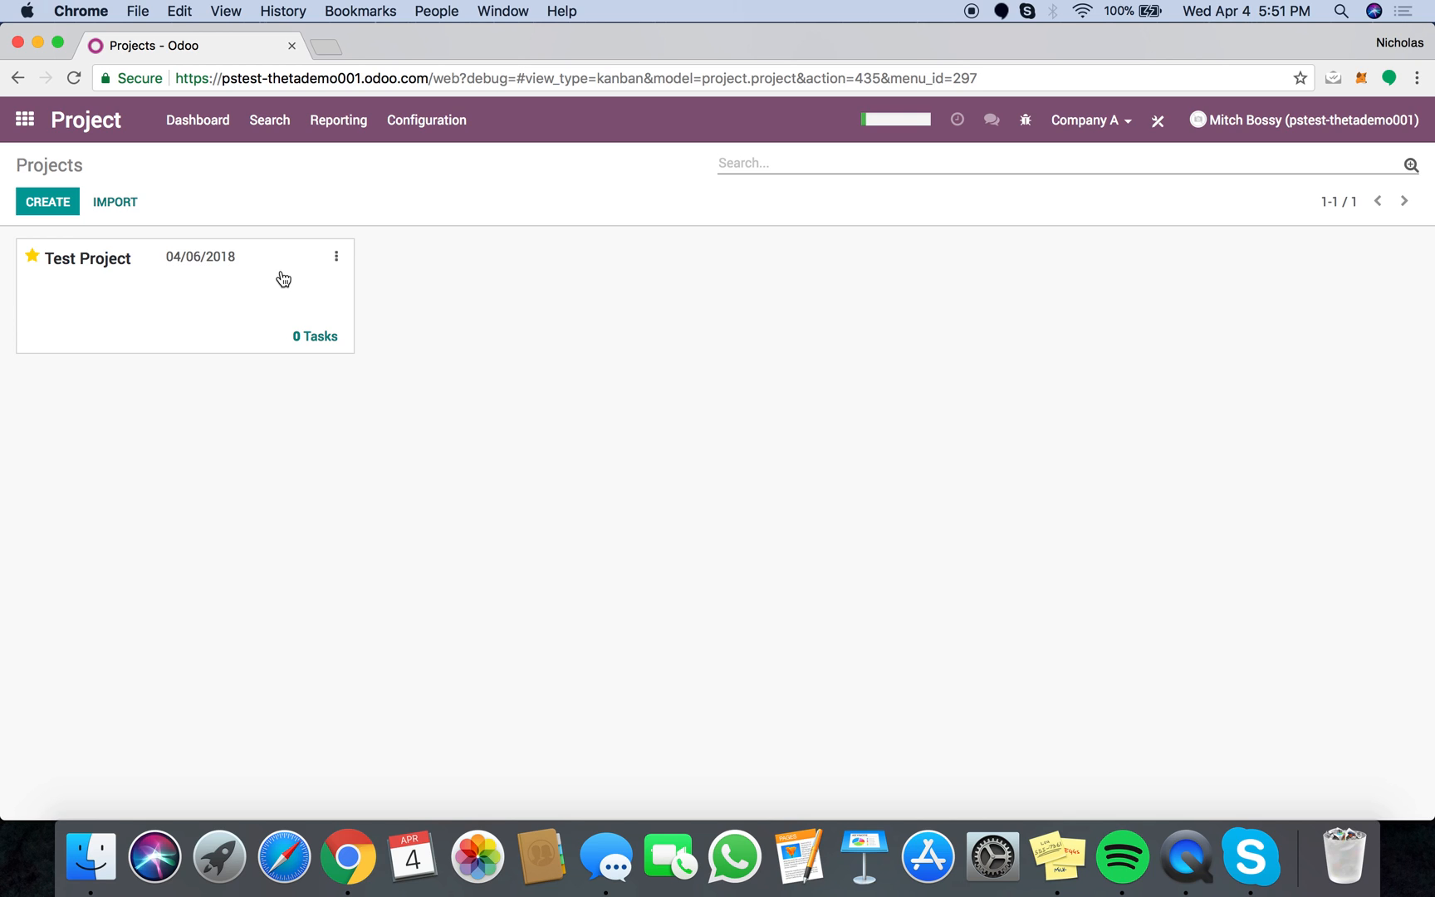
mouse_move(1299, 120)
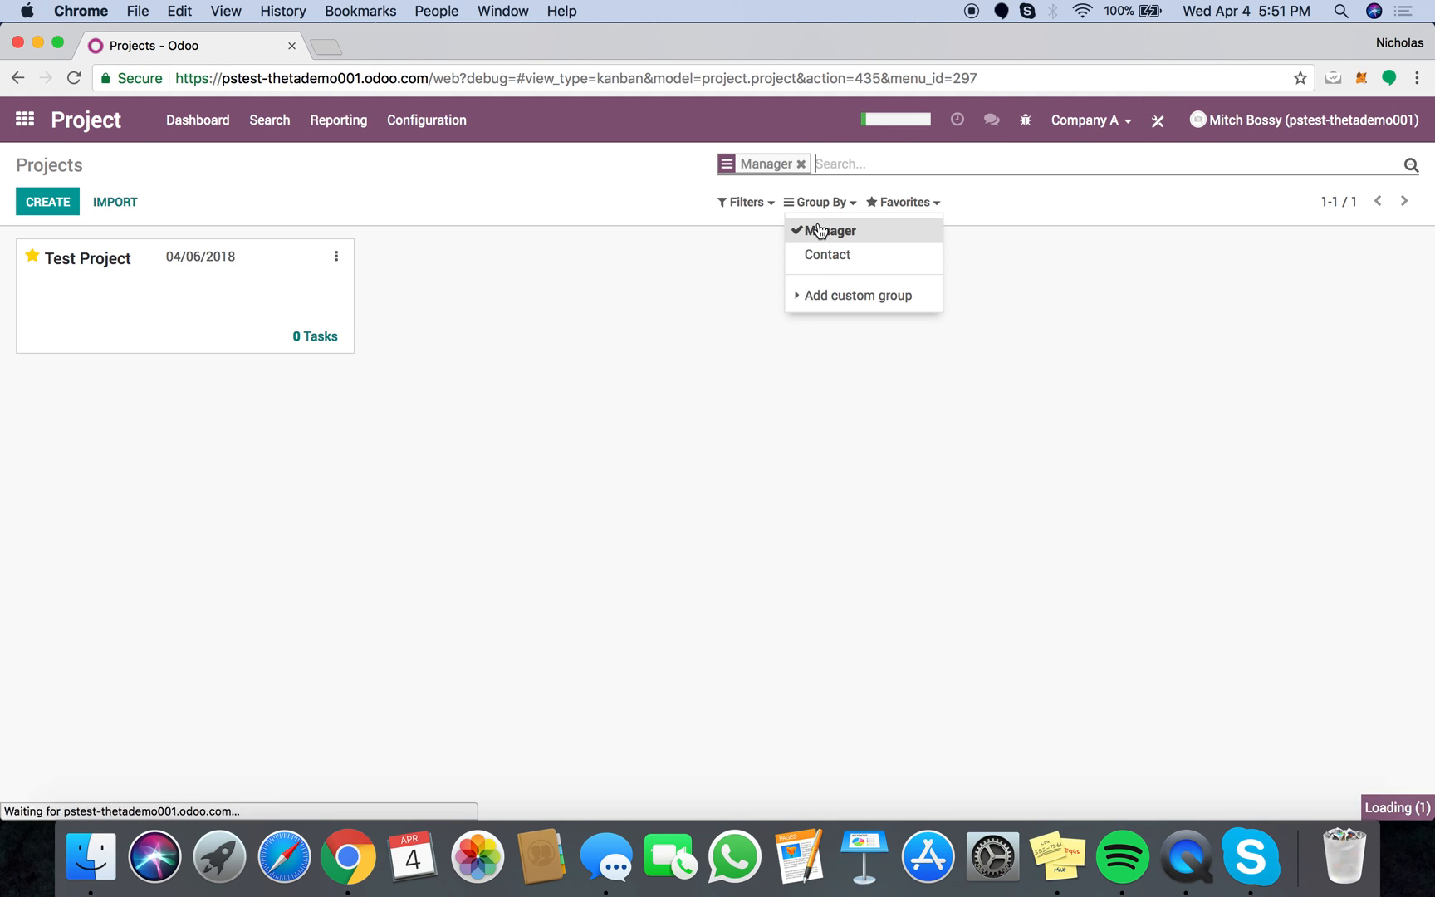
Open the custom group field list in the projects search panel.
click(859, 294)
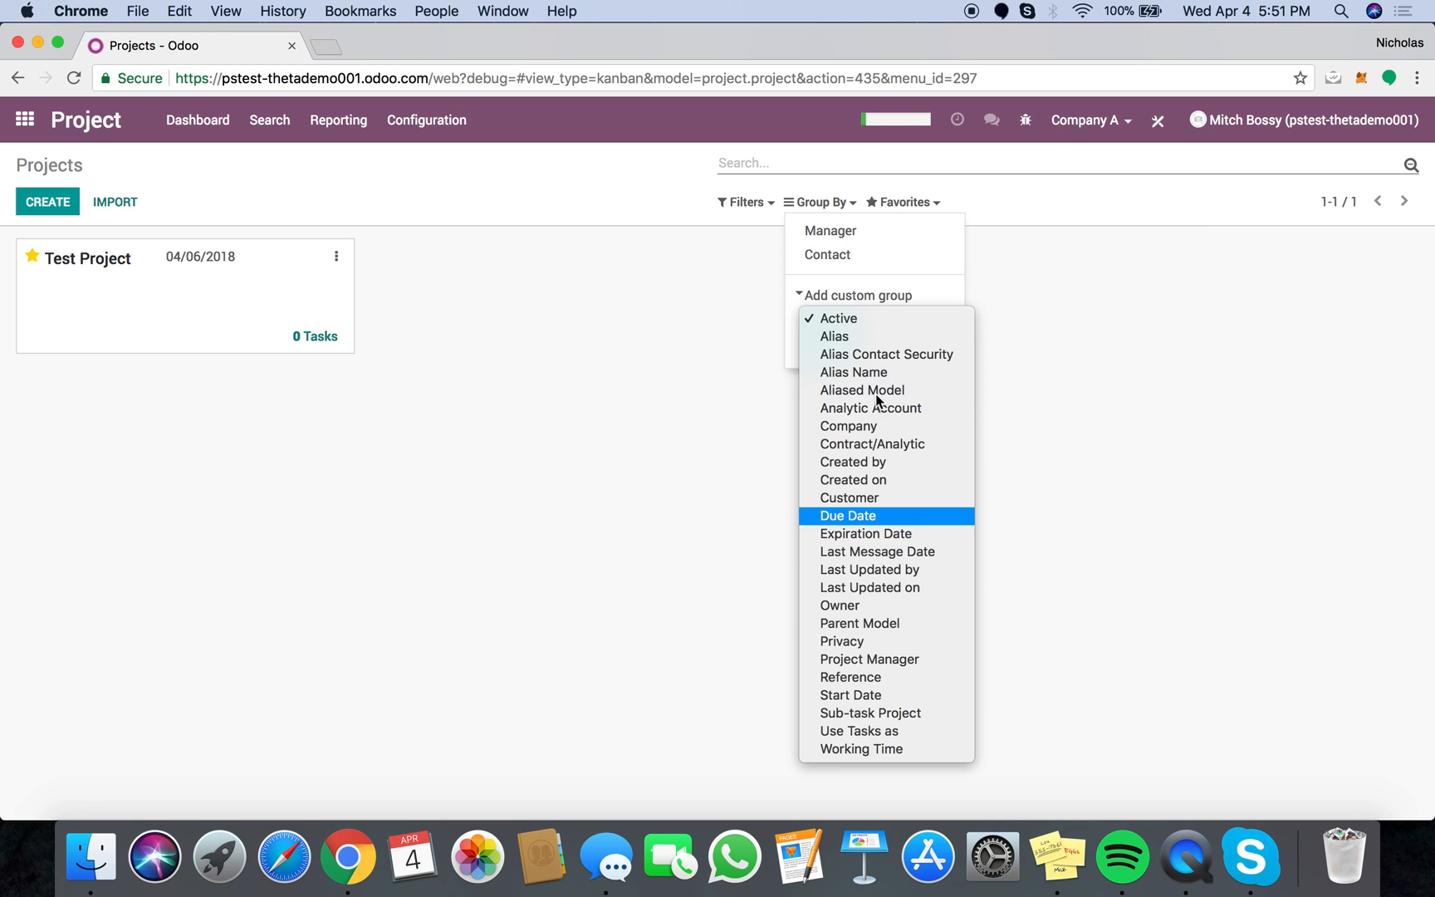
Select Due Date as the custom grouping field for projects.
click(849, 515)
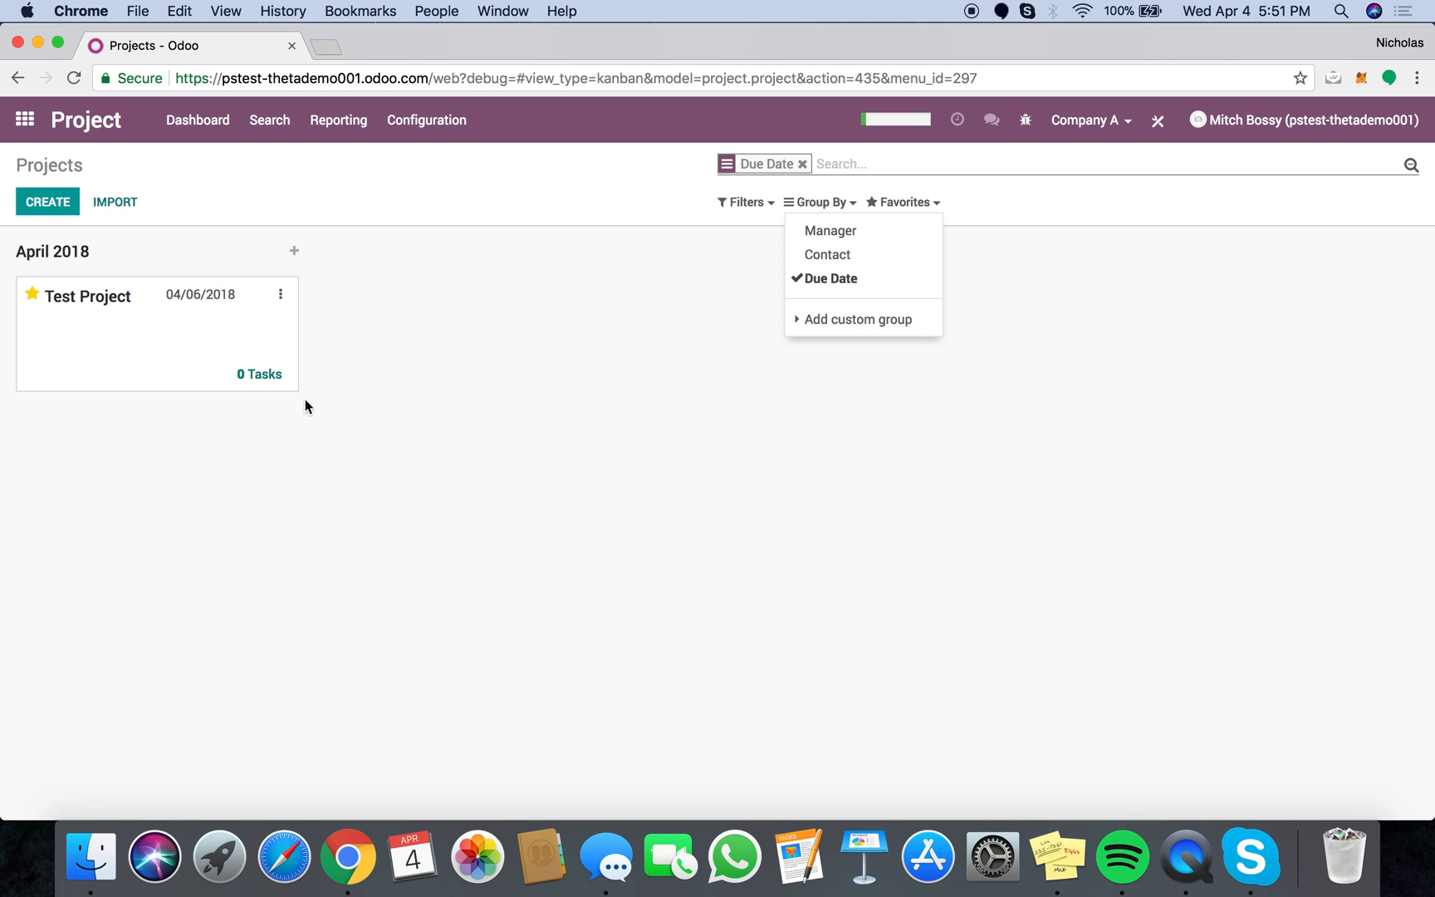
mouse_move(186, 317)
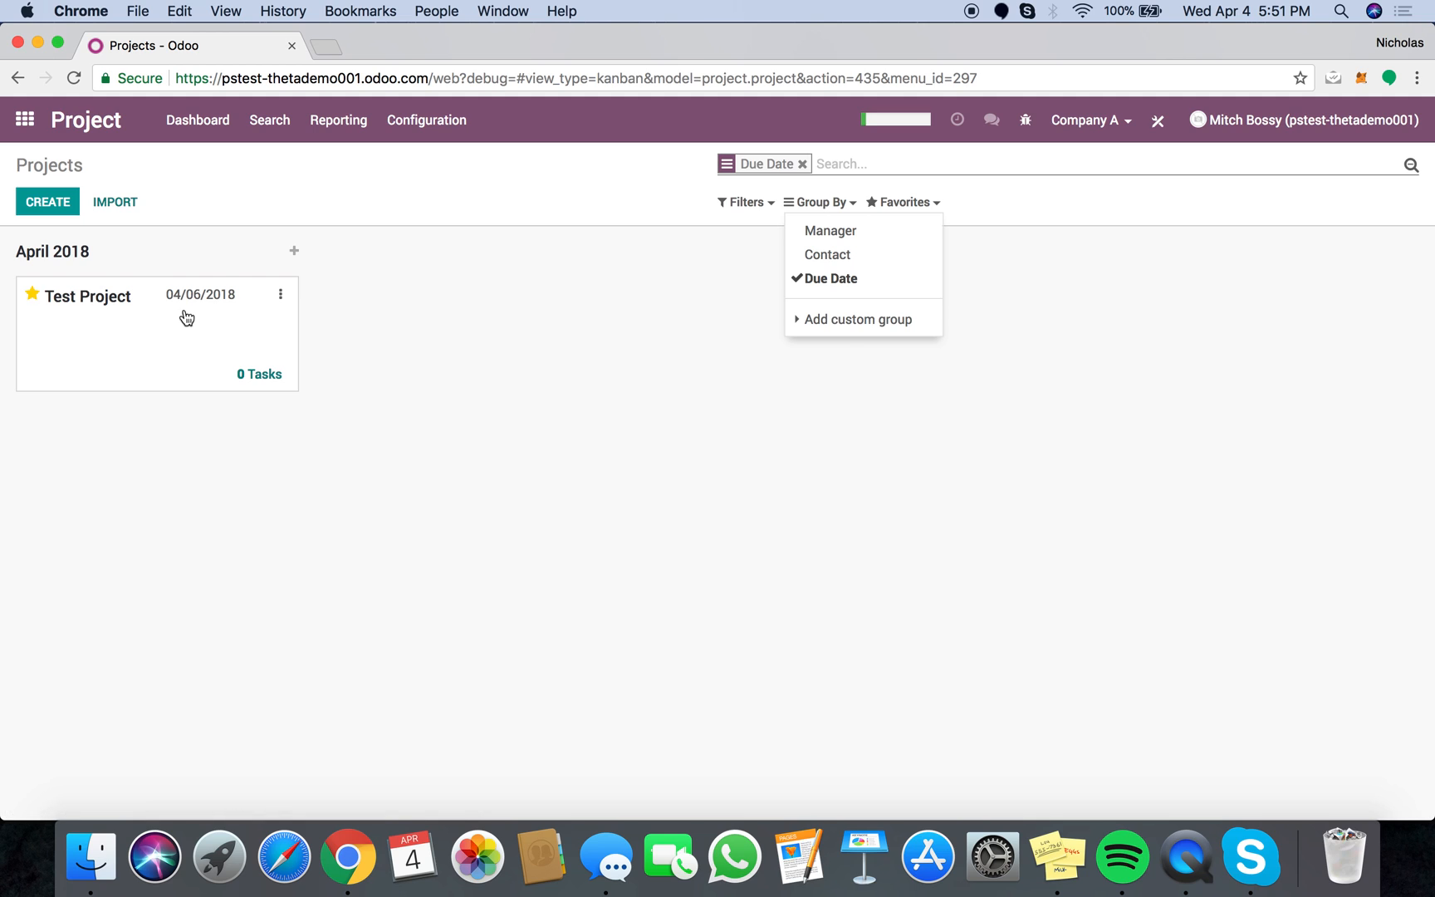
mouse_move(1413, 203)
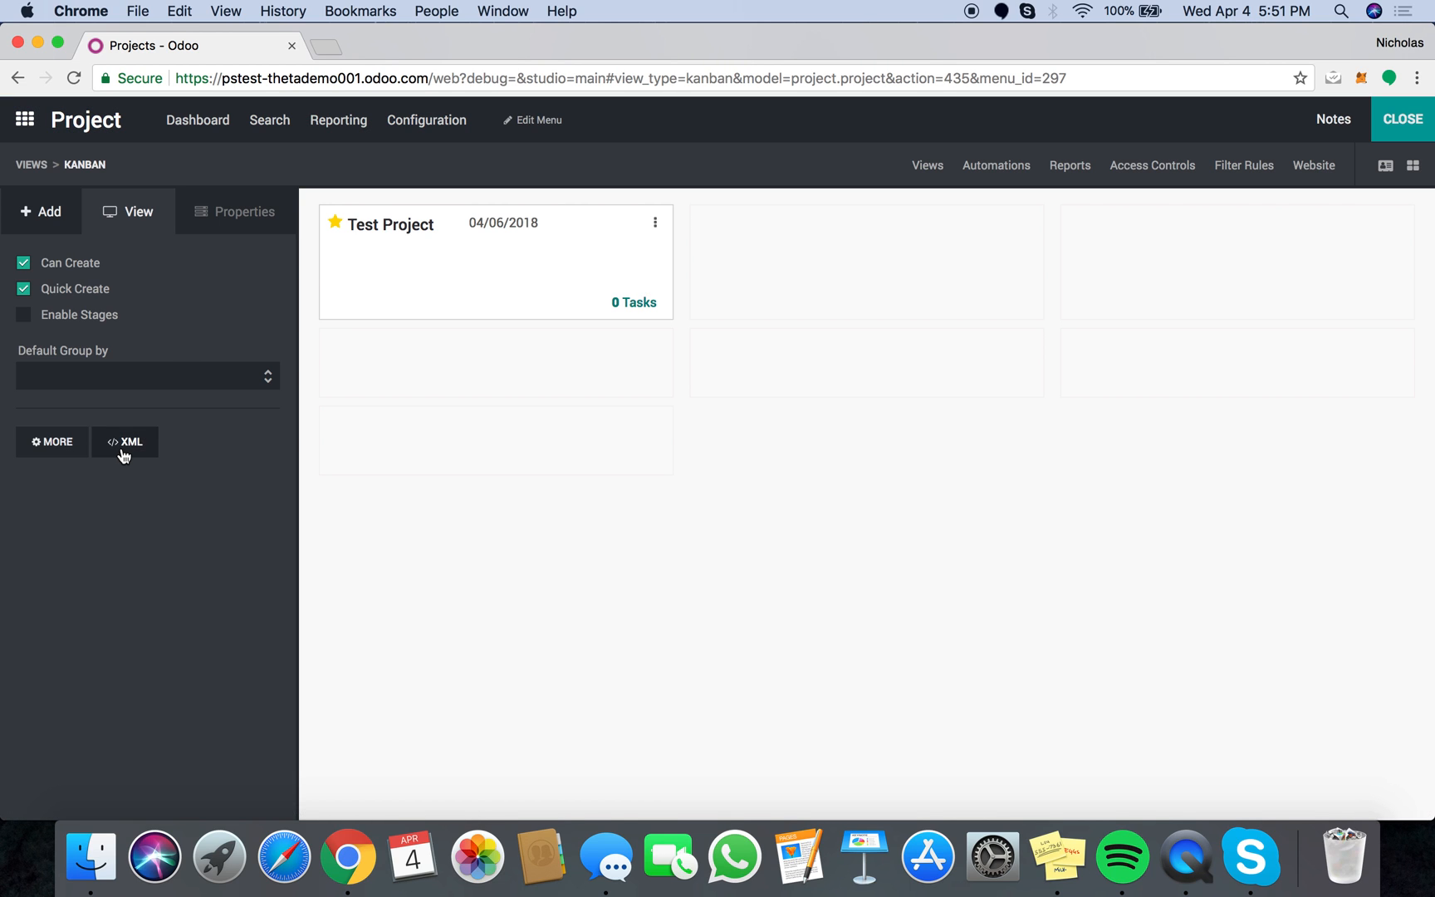
Open the XML source editor for the projects kanban view.
click(124, 441)
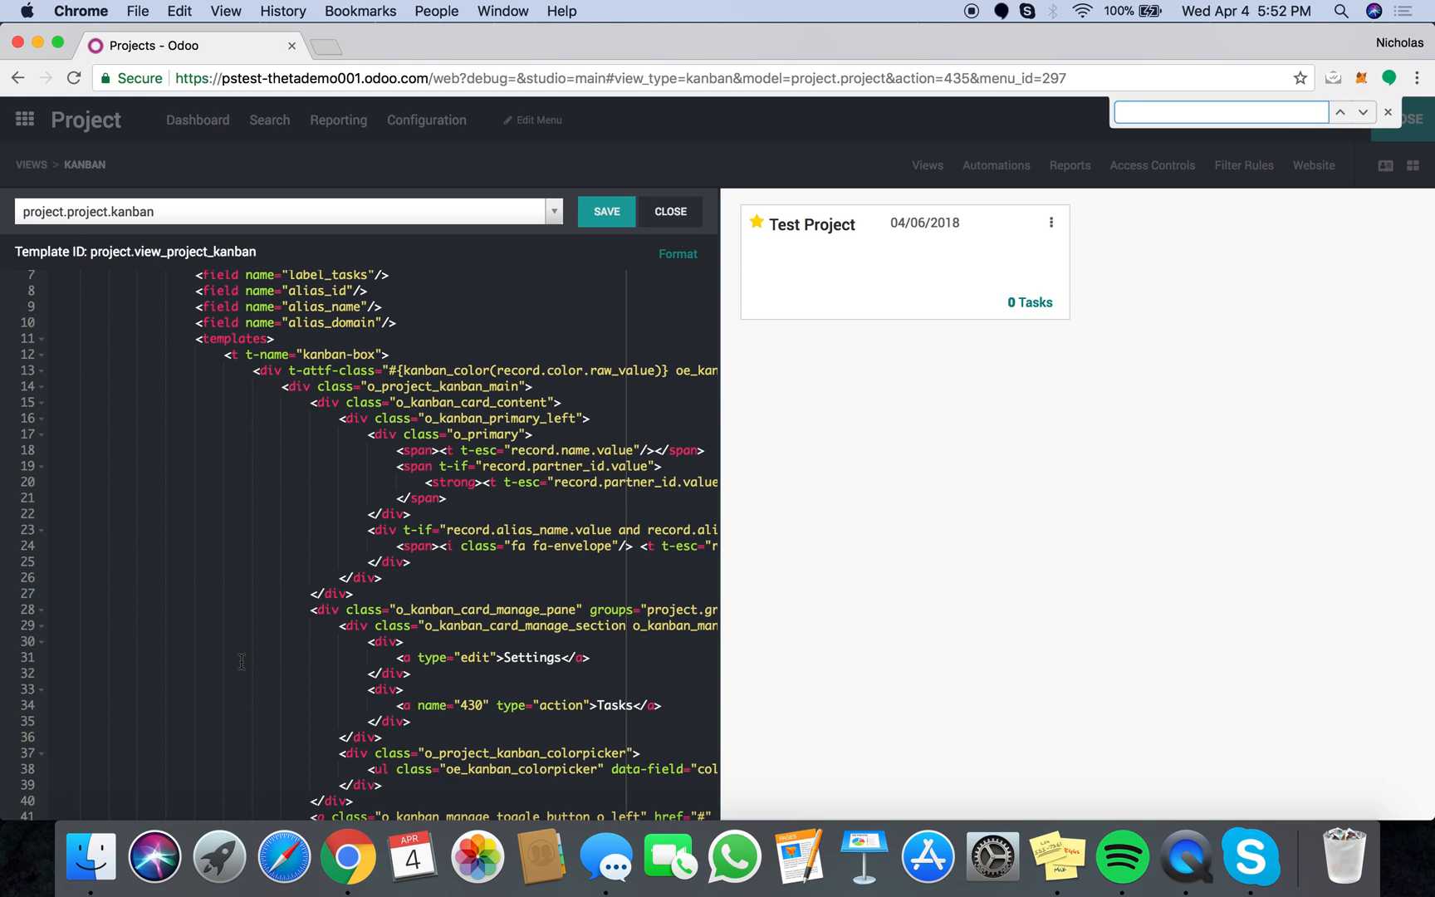
Scroll through the kanban template's XML code, then close the editor without saving.
scroll(down, 3)
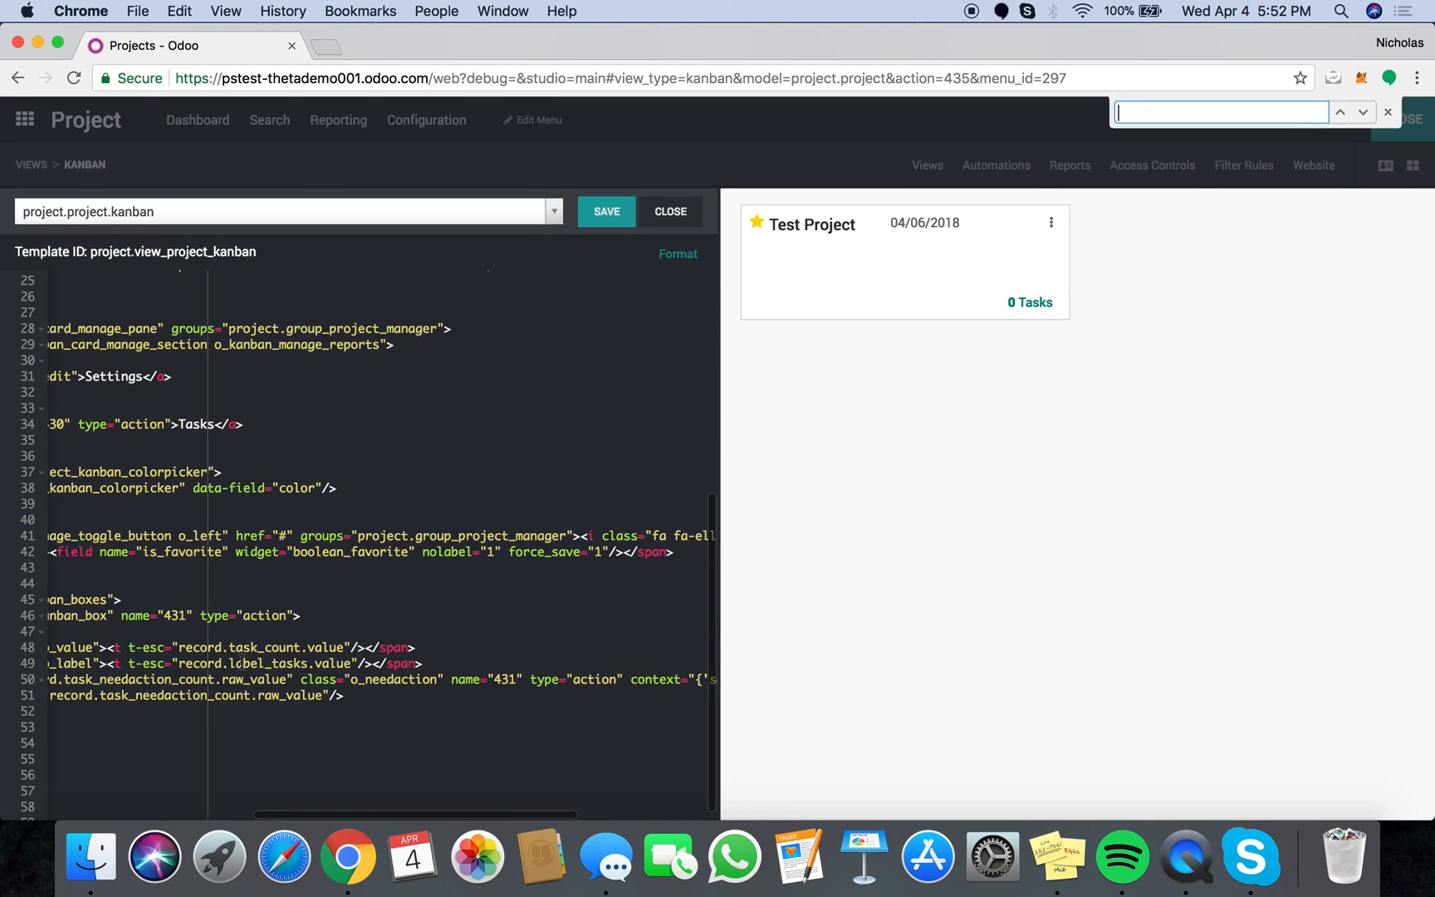
scroll(up, 3)
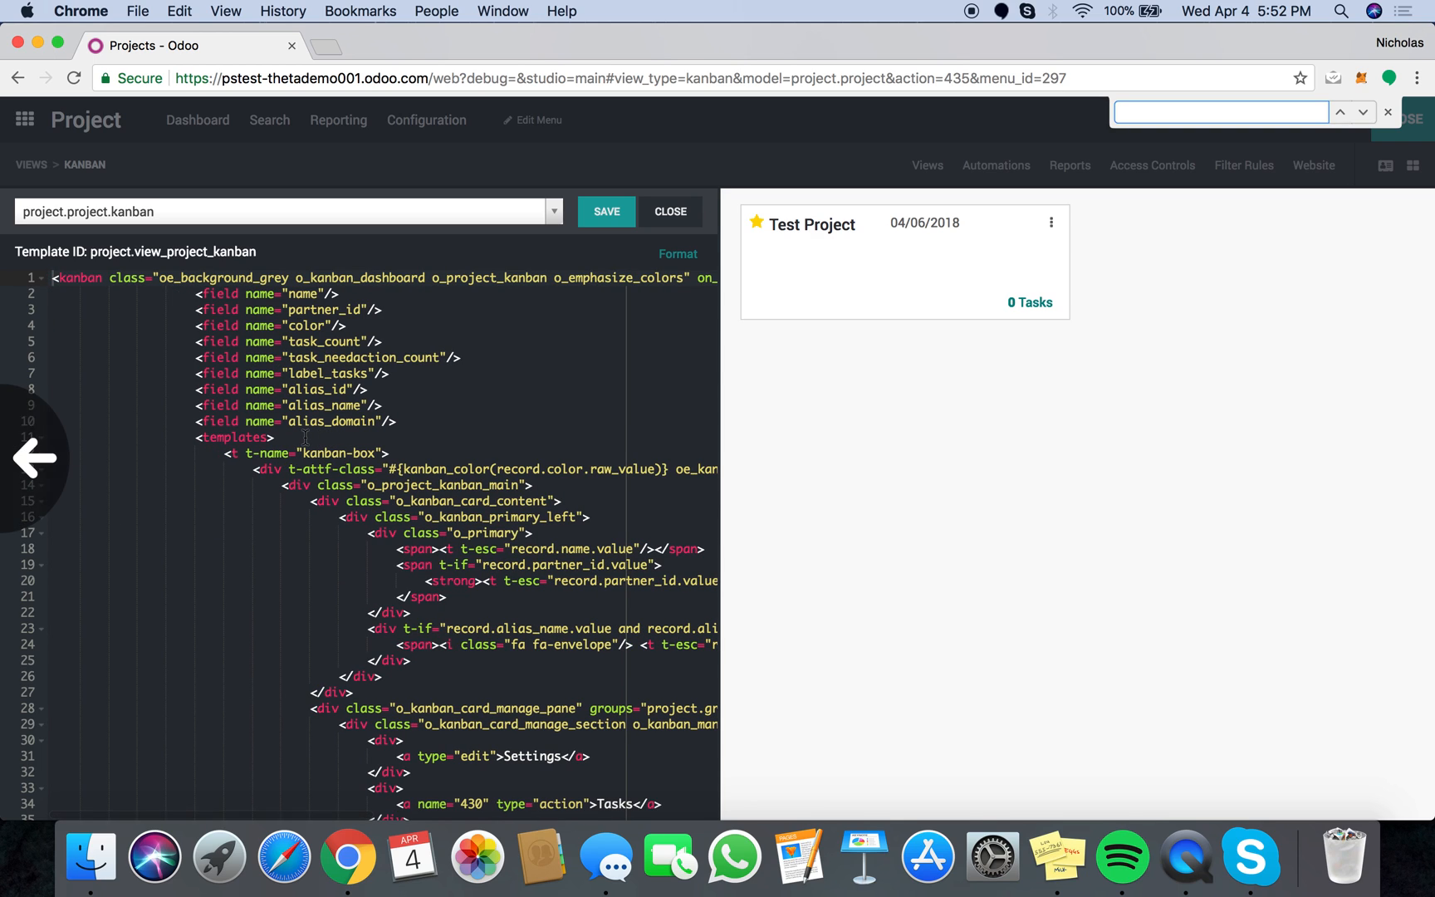
click(35, 458)
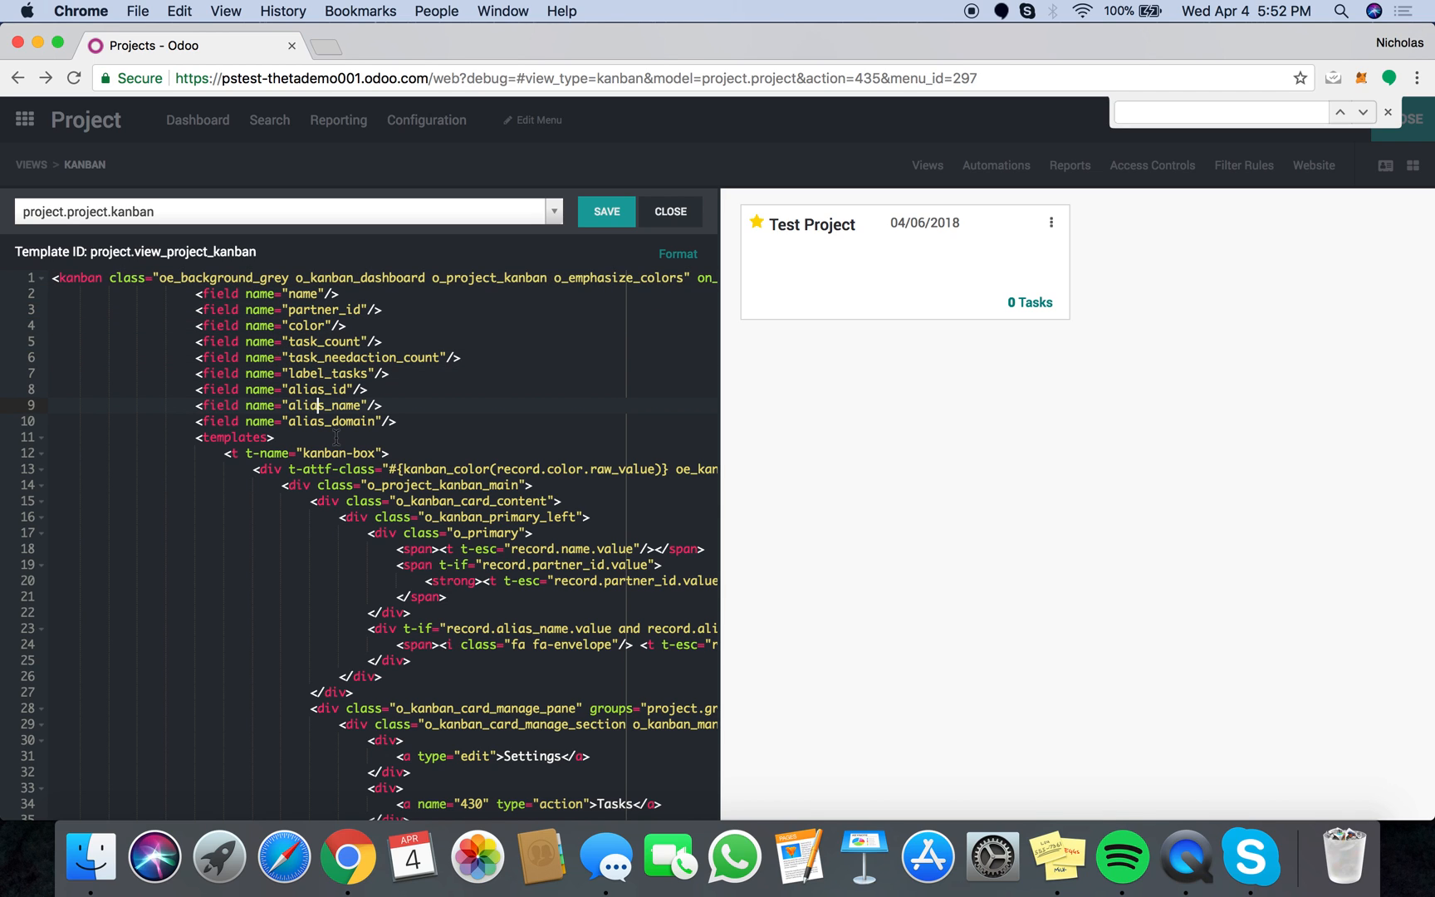
scroll(down, 3)
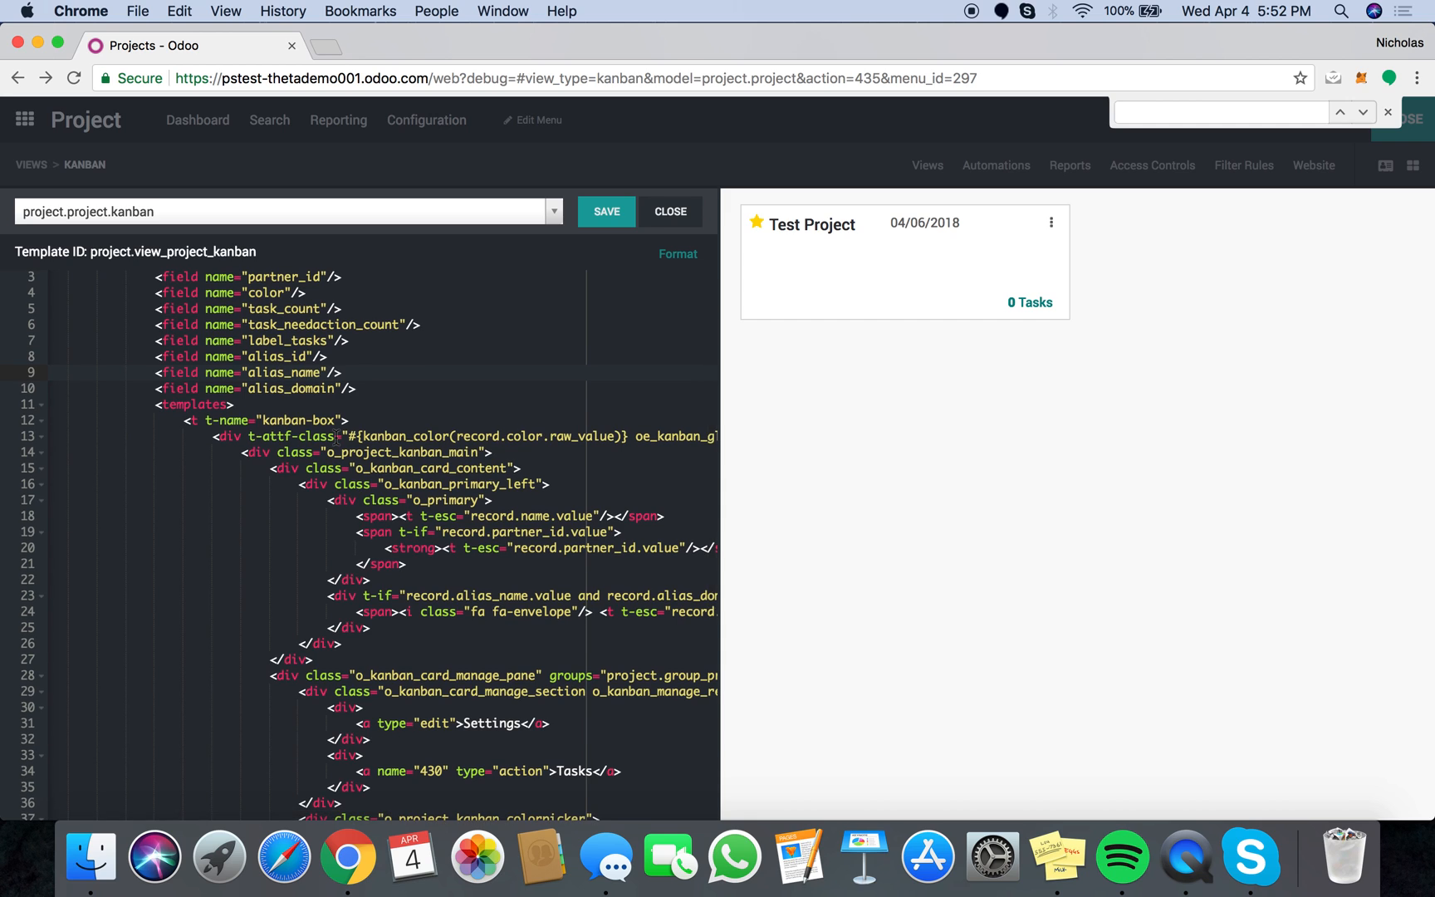
click(669, 212)
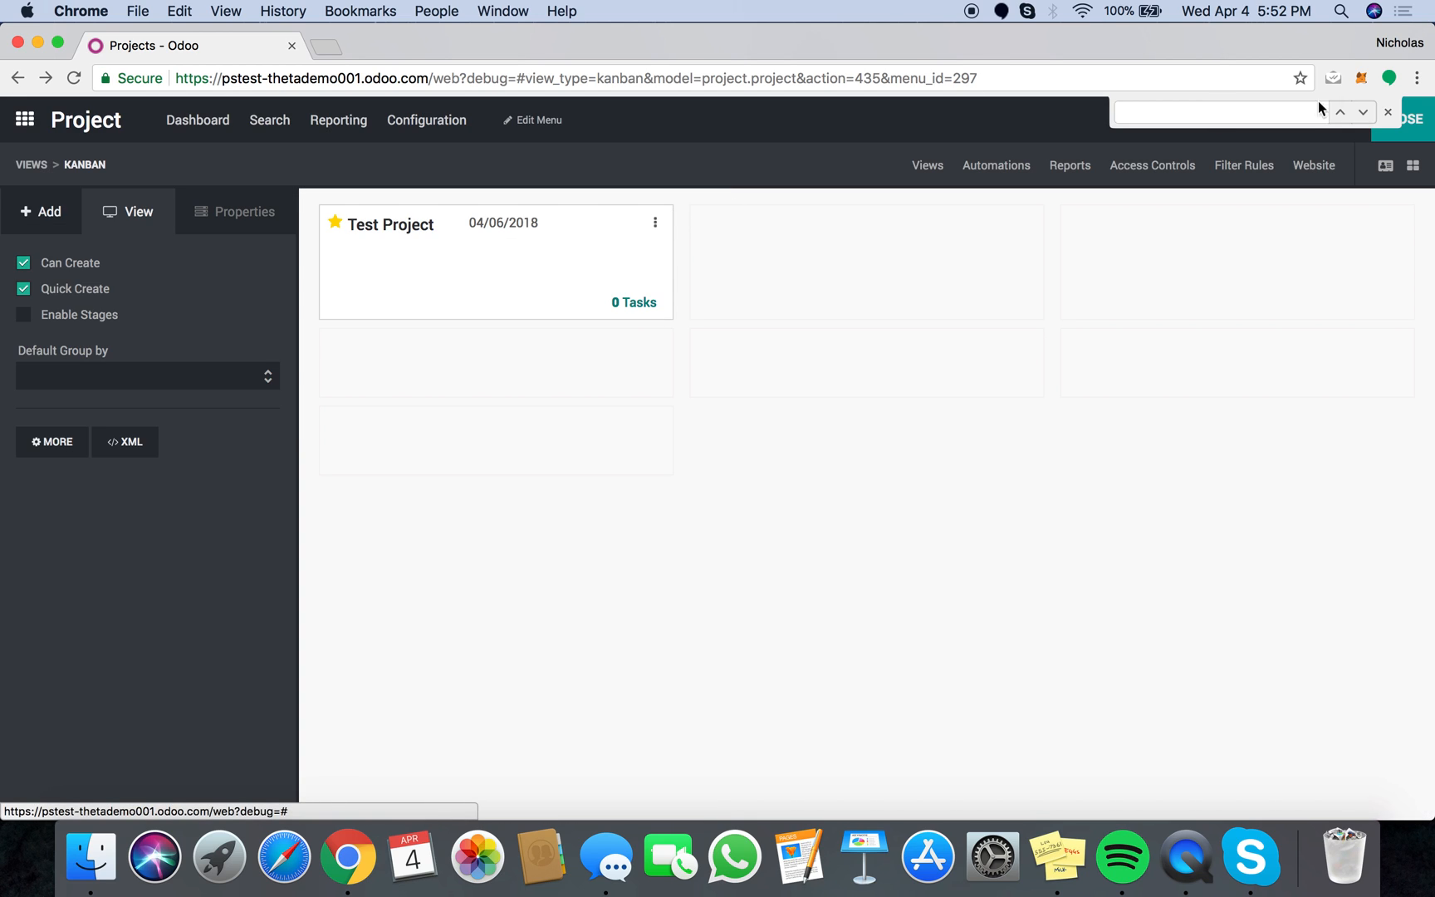
Close Studio to return to the projects kanban with Test Project's 04/06/2018 due date.
click(1387, 111)
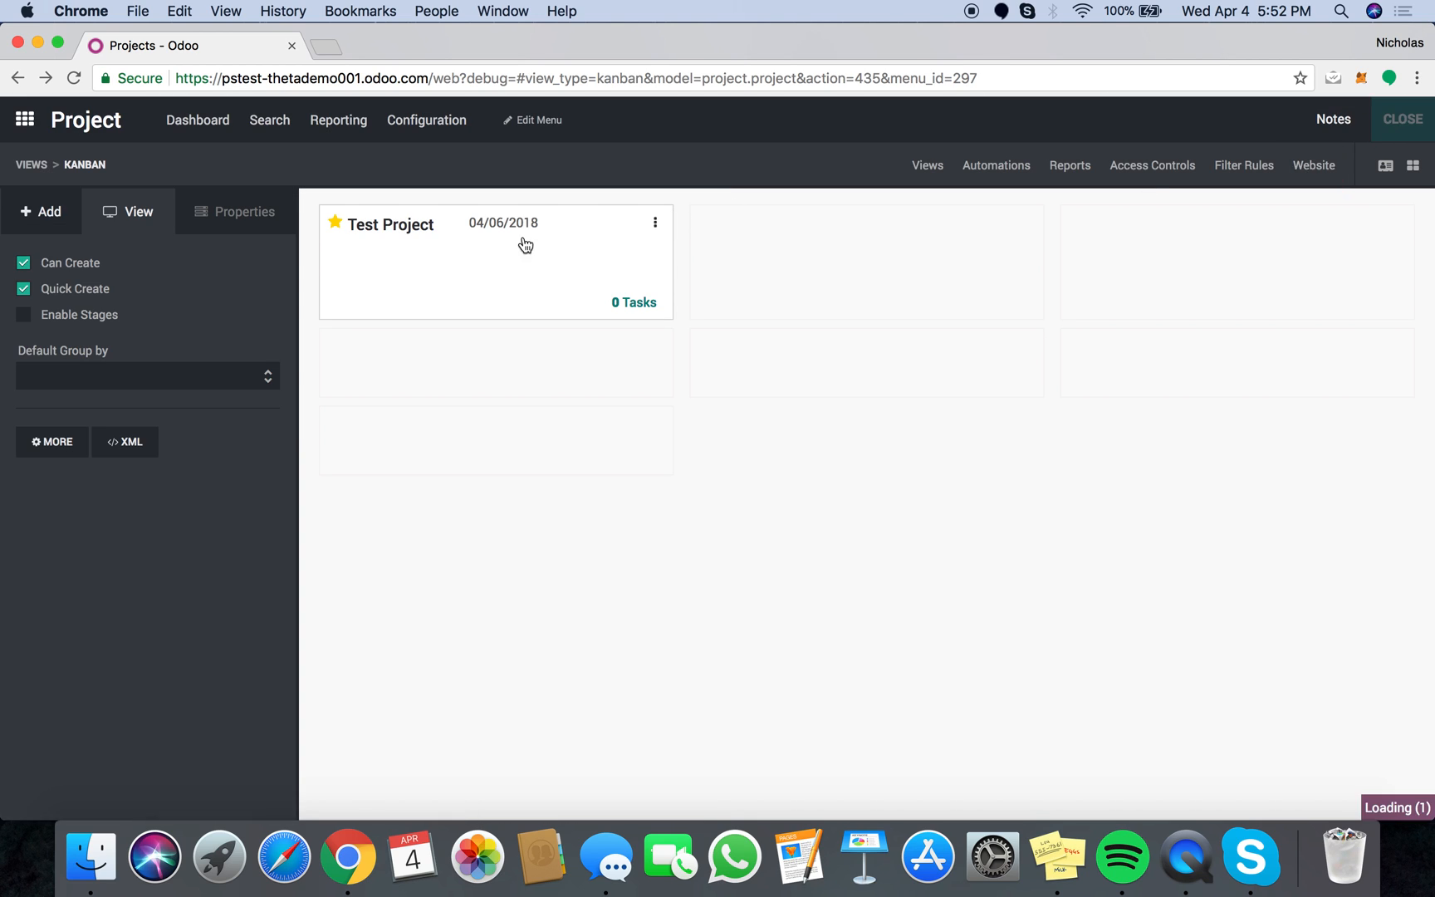
click(1400, 119)
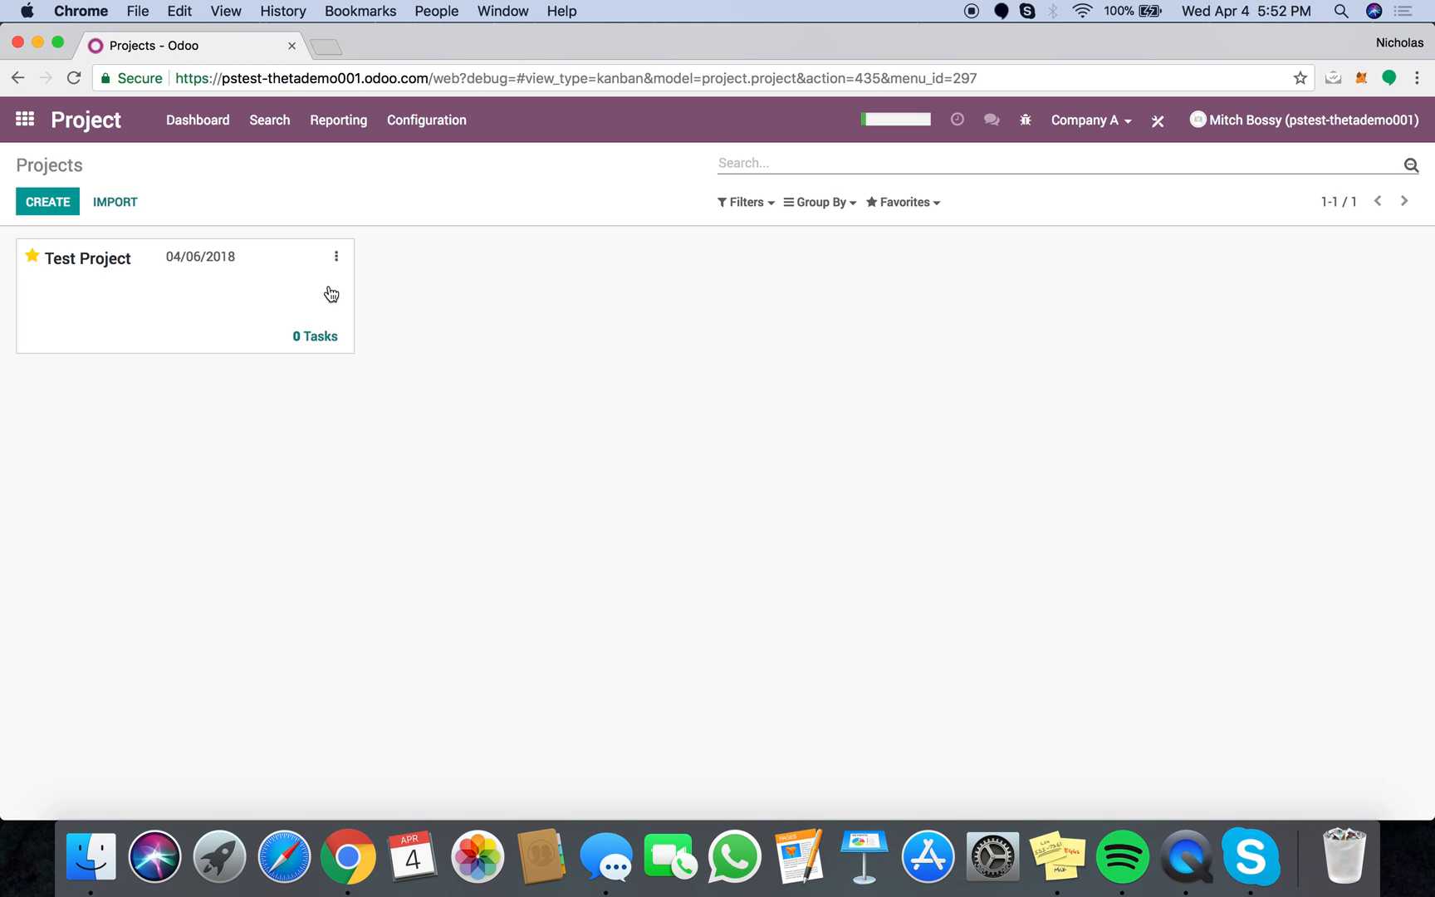